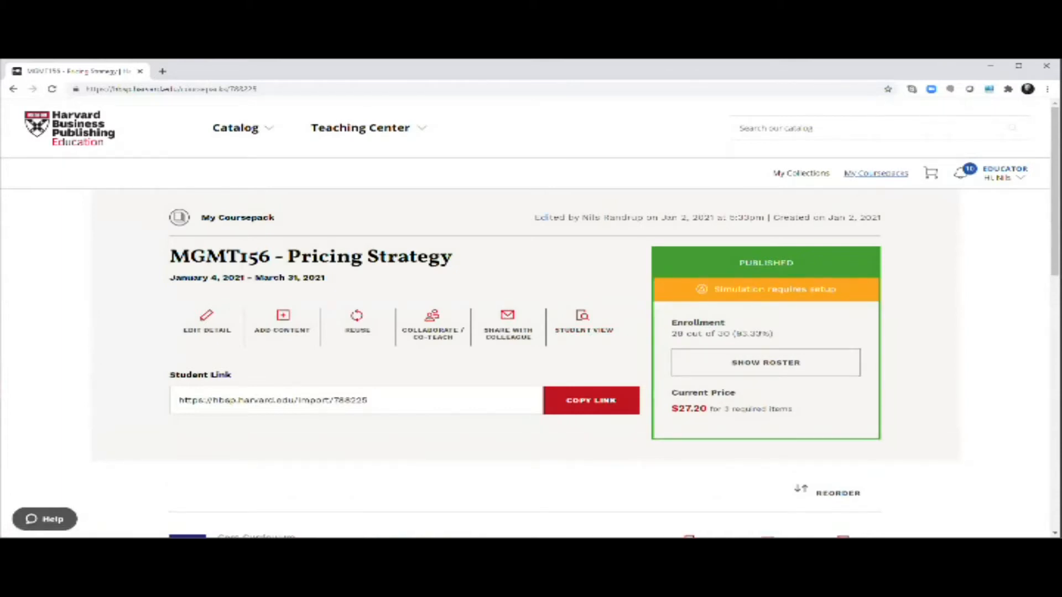
Step: Scroll the MGMT156 coursepack down to the Pricing Simulation: Universal Rental Car V2 item
scroll("down", 3)
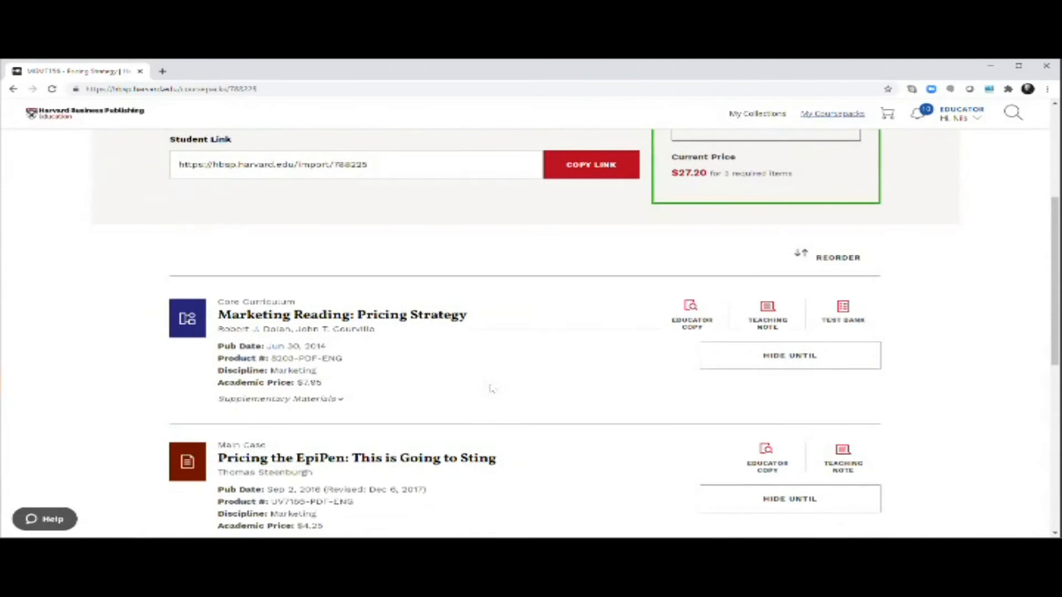
scroll("down", 3)
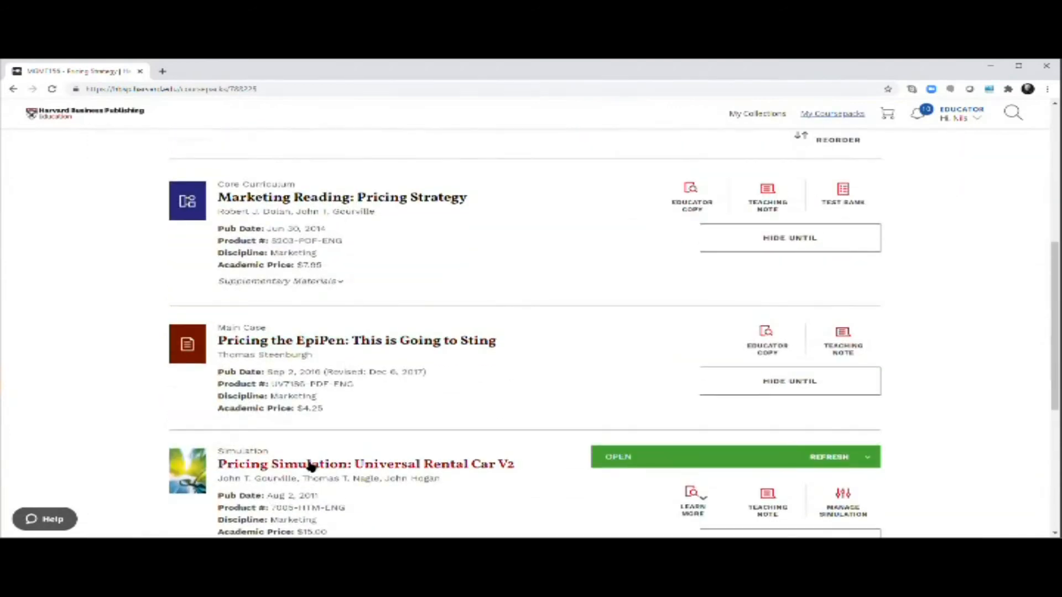
scroll("down", 3)
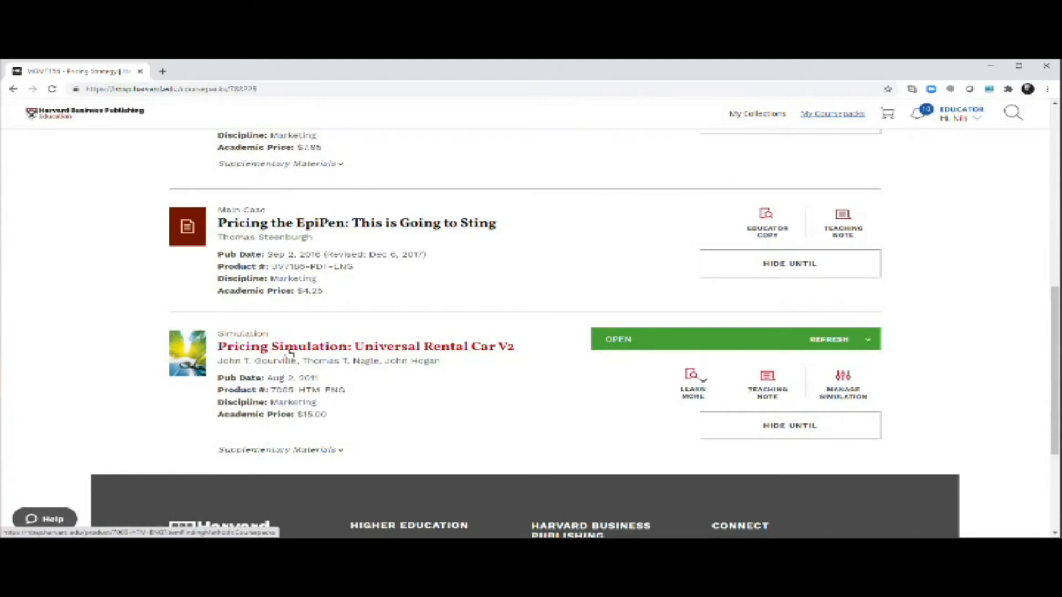
mouse_move(288, 354)
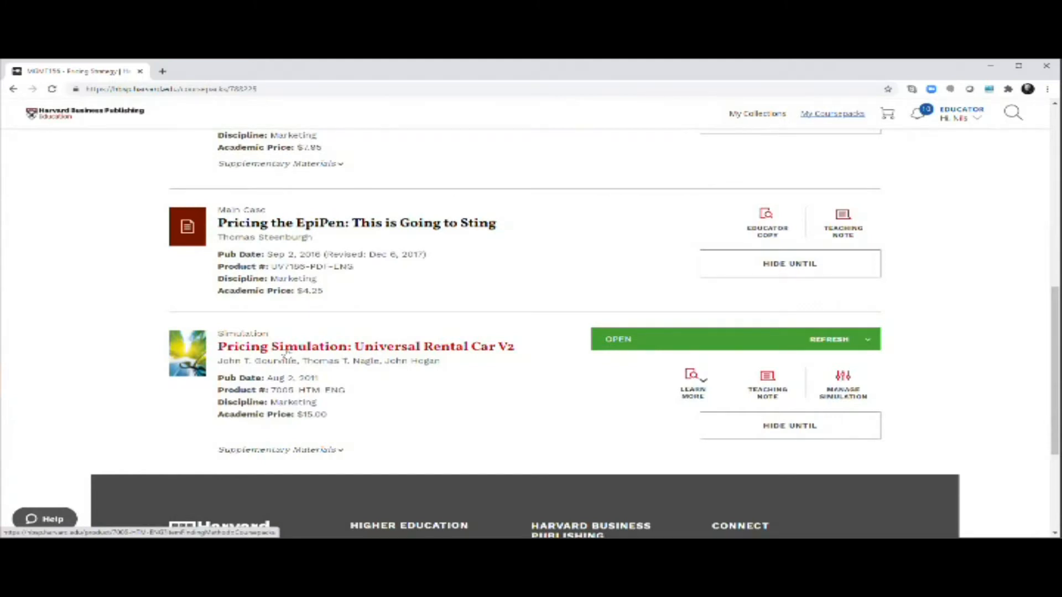
Step: Launch a TRY NOW trial from the Universal Rental Car V2 product page
left_click(366, 346)
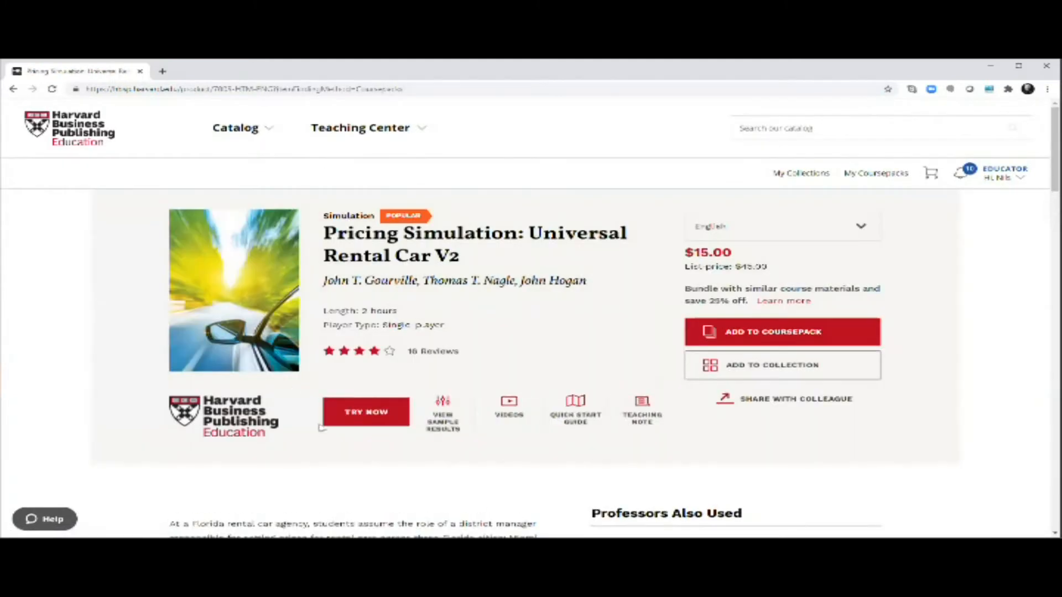
left_click(366, 411)
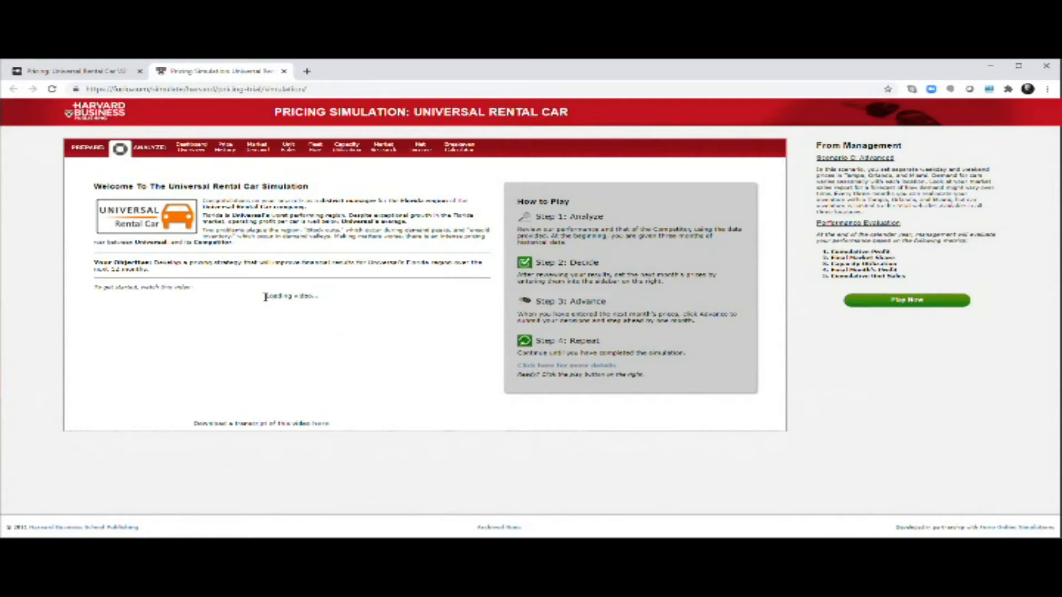
mouse_move(254, 305)
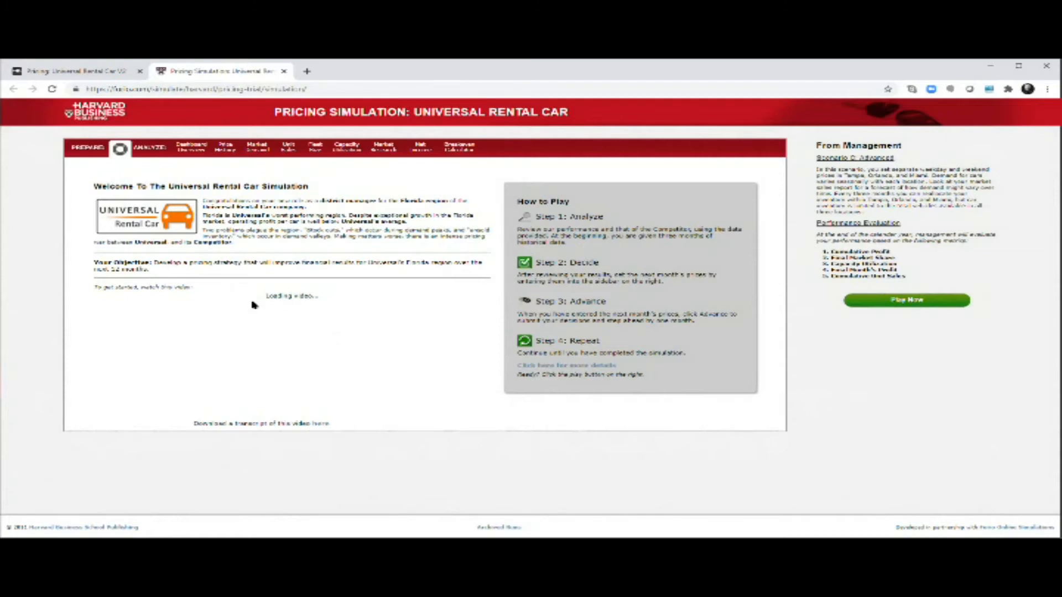
mouse_move(274, 295)
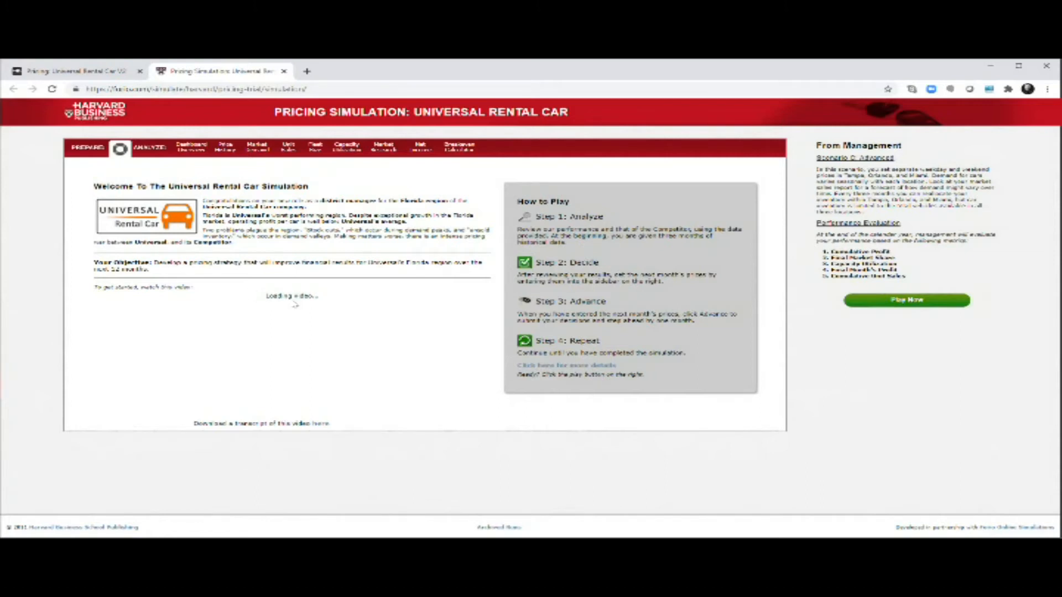
mouse_move(278, 297)
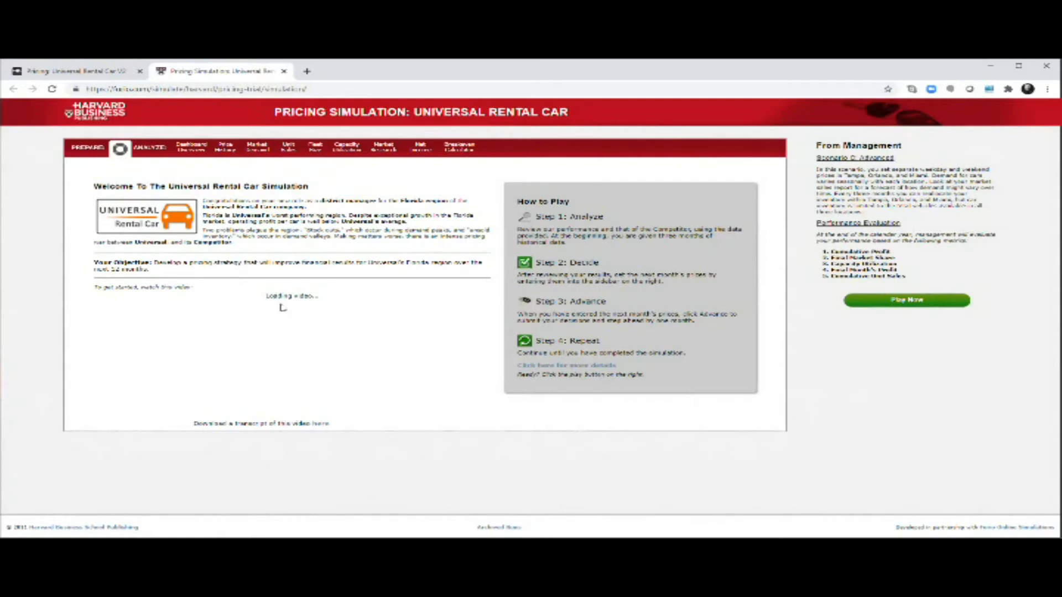
mouse_move(292, 297)
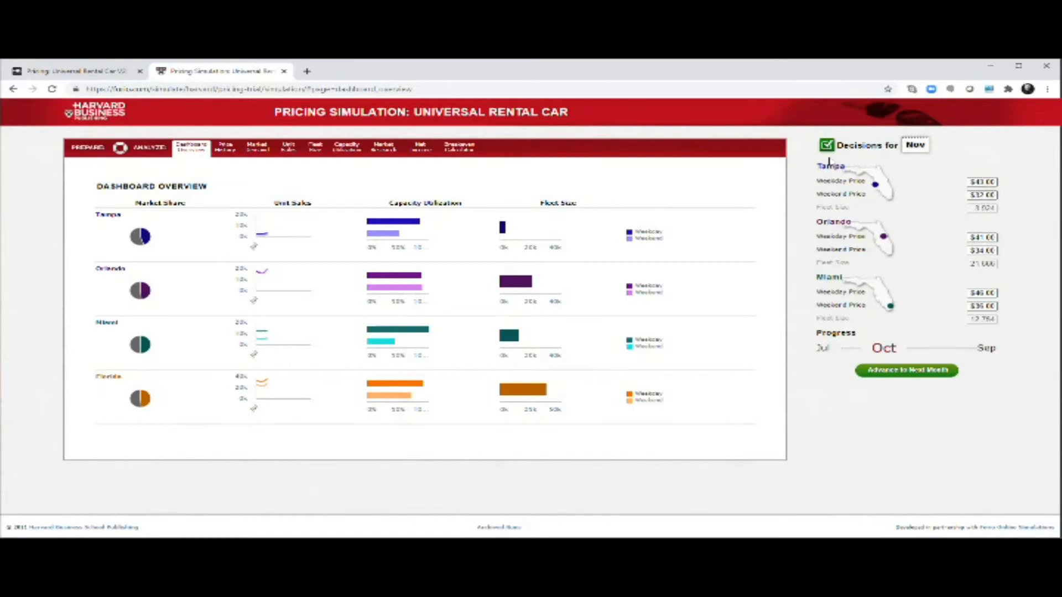
mouse_move(850, 247)
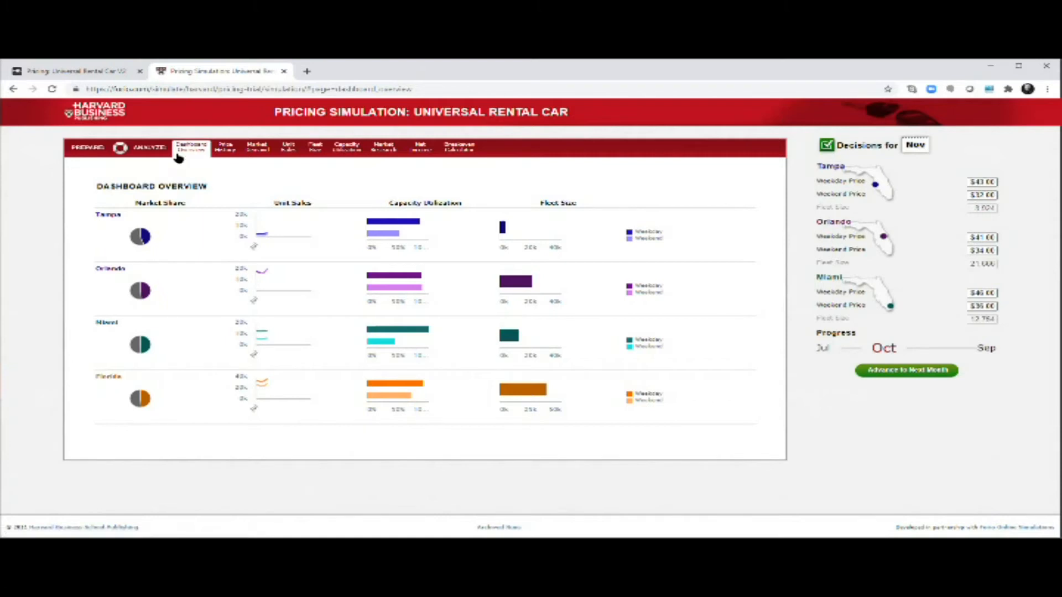
mouse_move(242, 146)
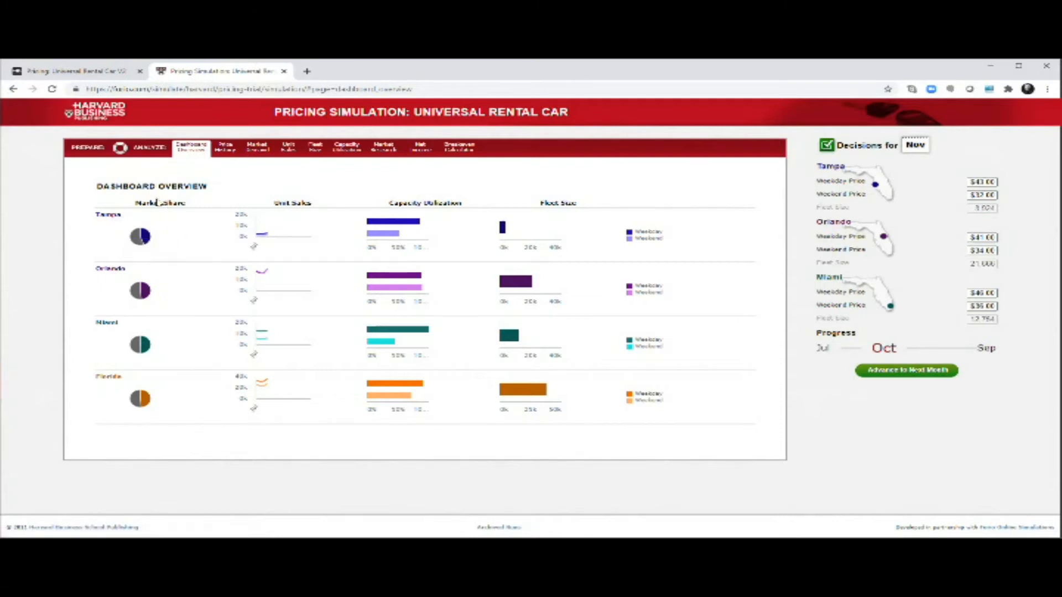
mouse_move(263, 271)
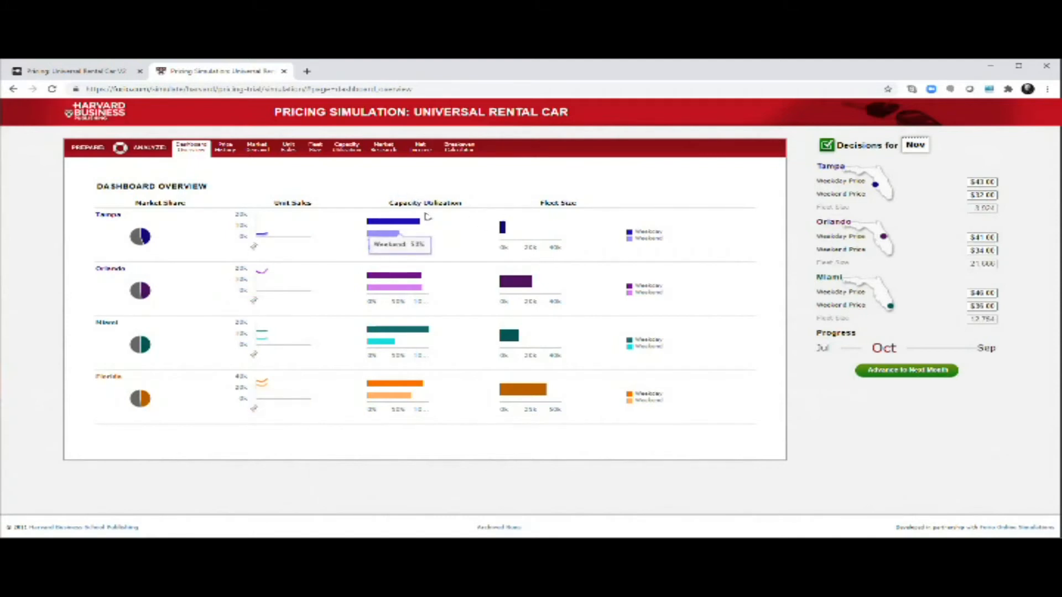
mouse_move(393, 223)
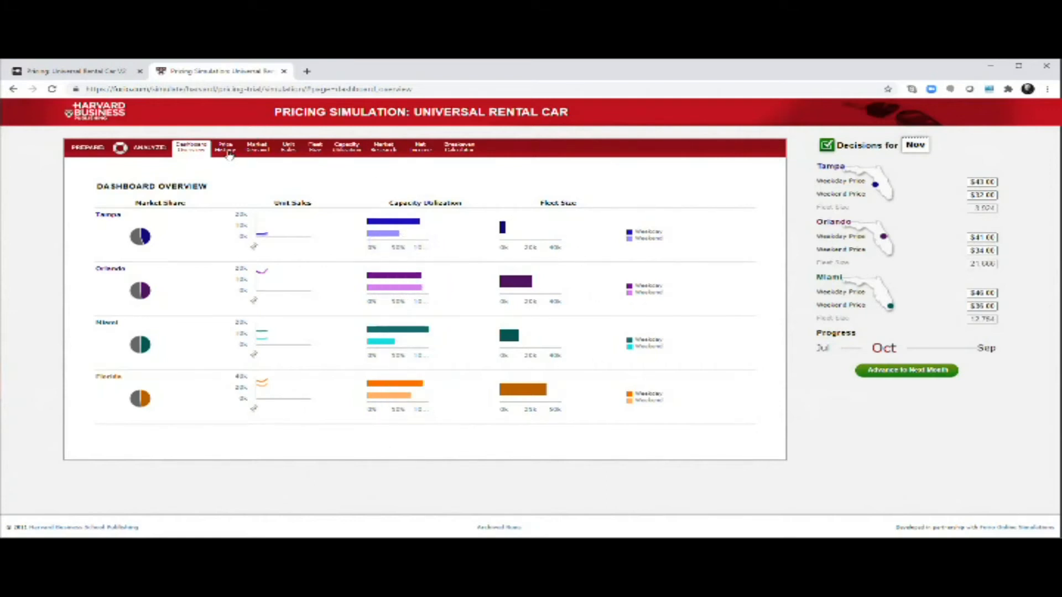
mouse_move(225, 146)
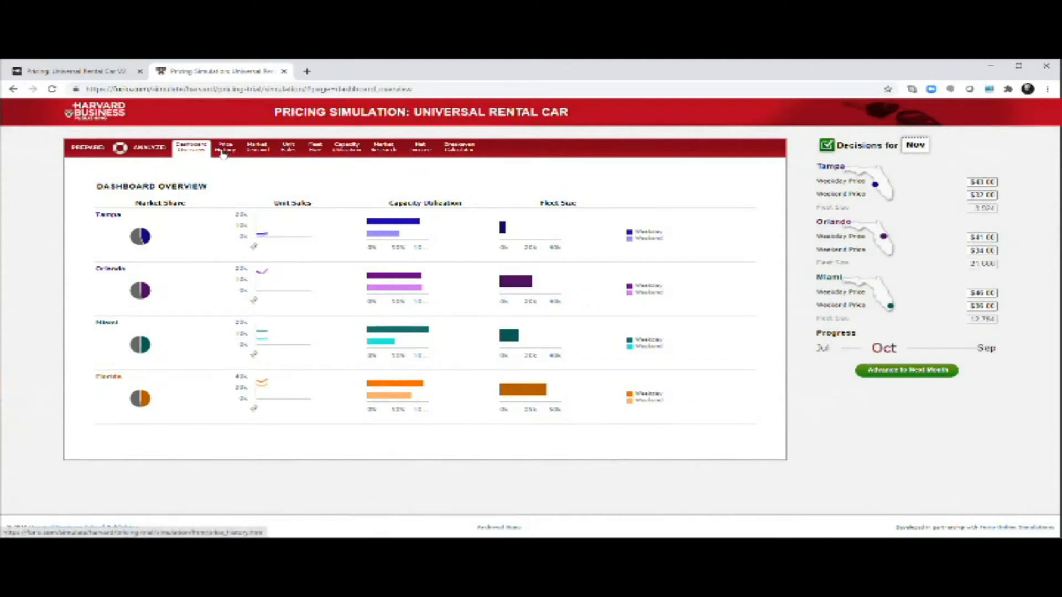
Step: Copy the Price History data table for Tampa, Orlando and Miami to the clipboard
left_click(224, 146)
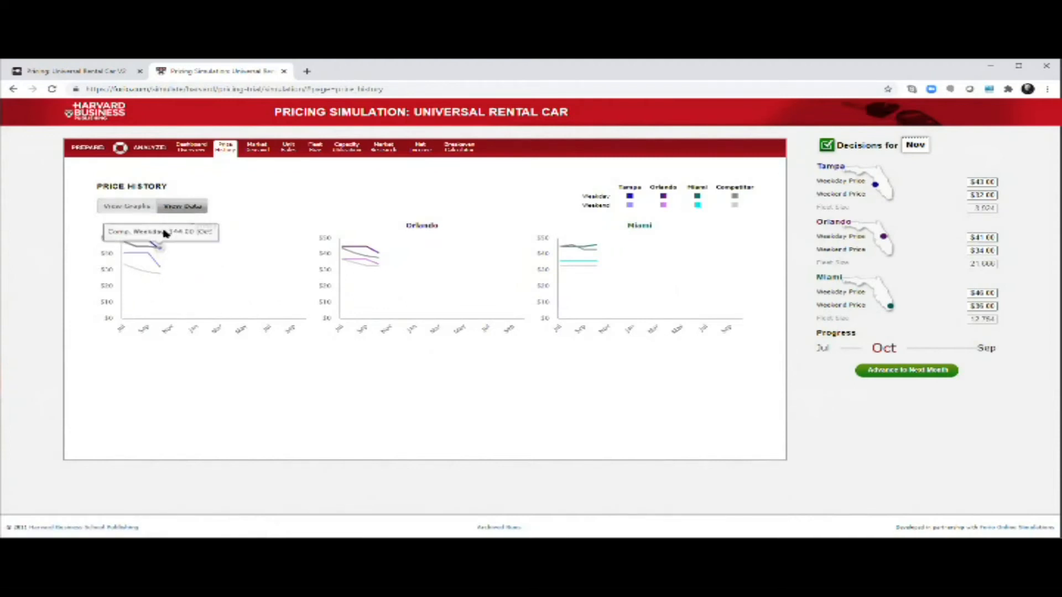
left_click(181, 206)
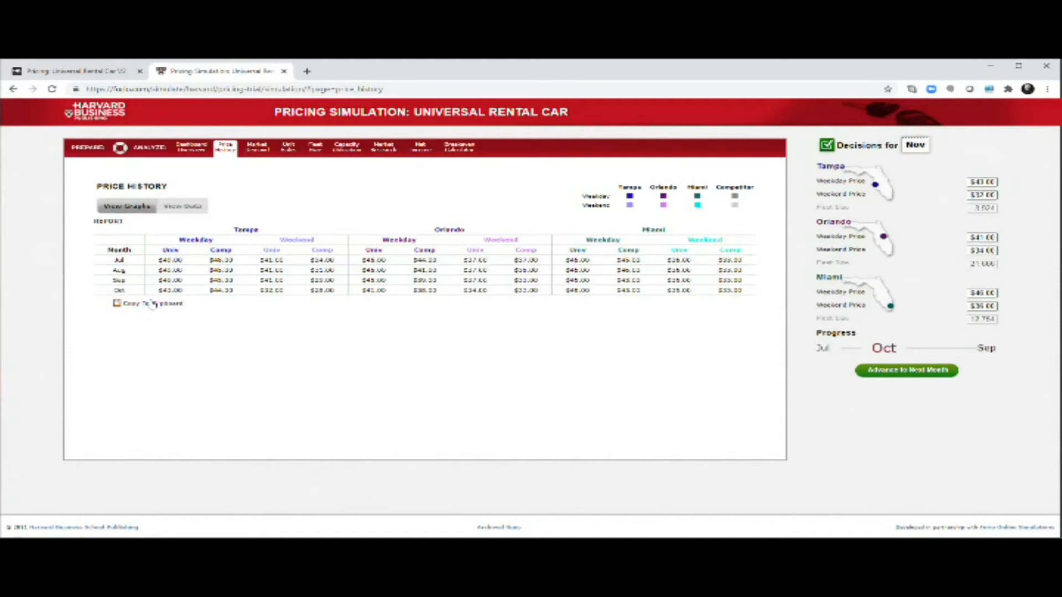
left_click(146, 303)
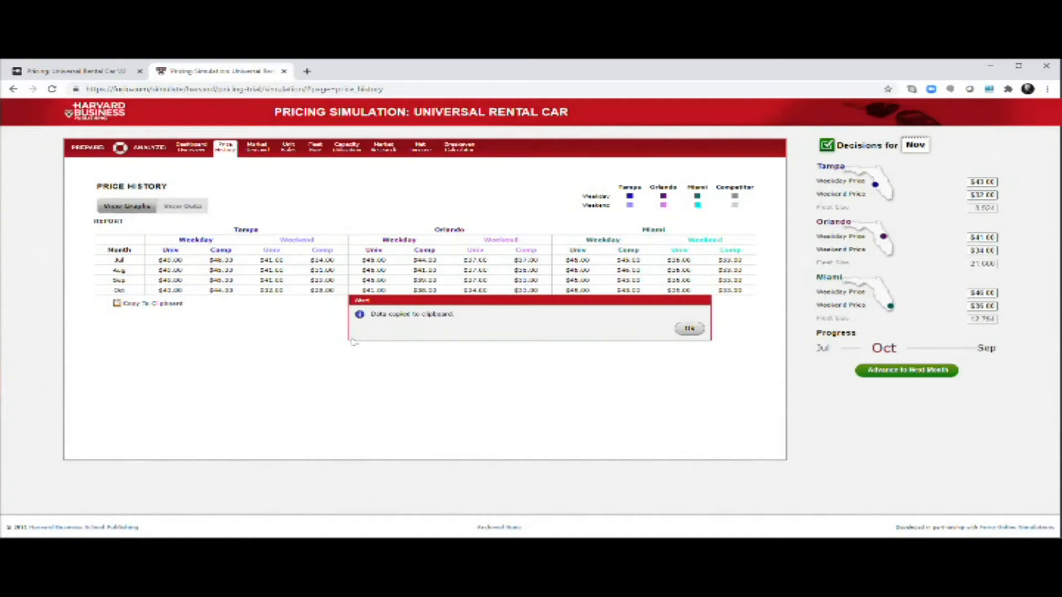
left_click(690, 328)
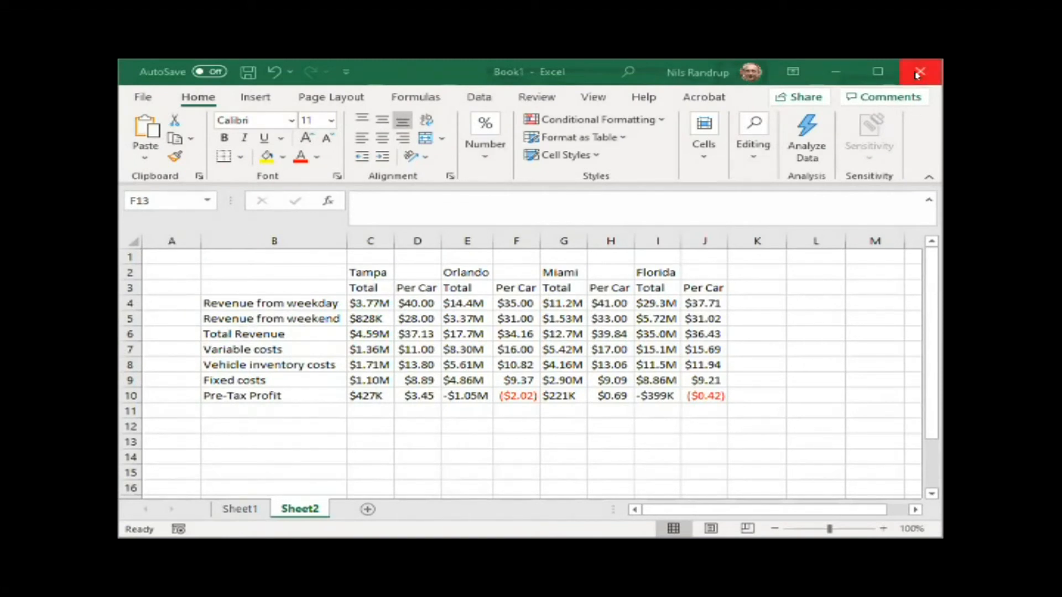
Step: Close the Excel pre-tax profit workbook, answering the save prompt
left_click(919, 72)
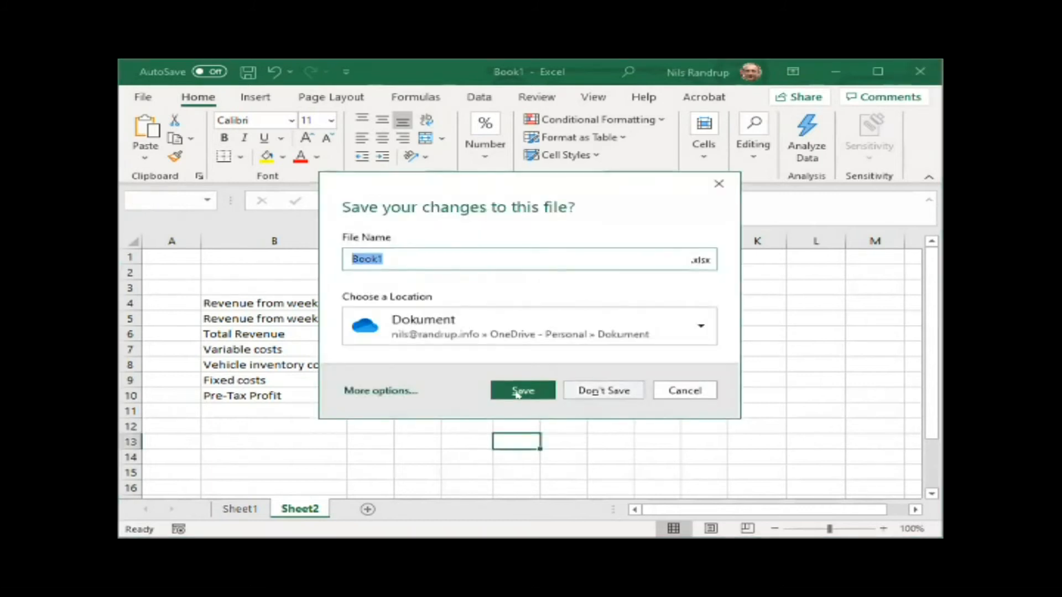
left_click(522, 391)
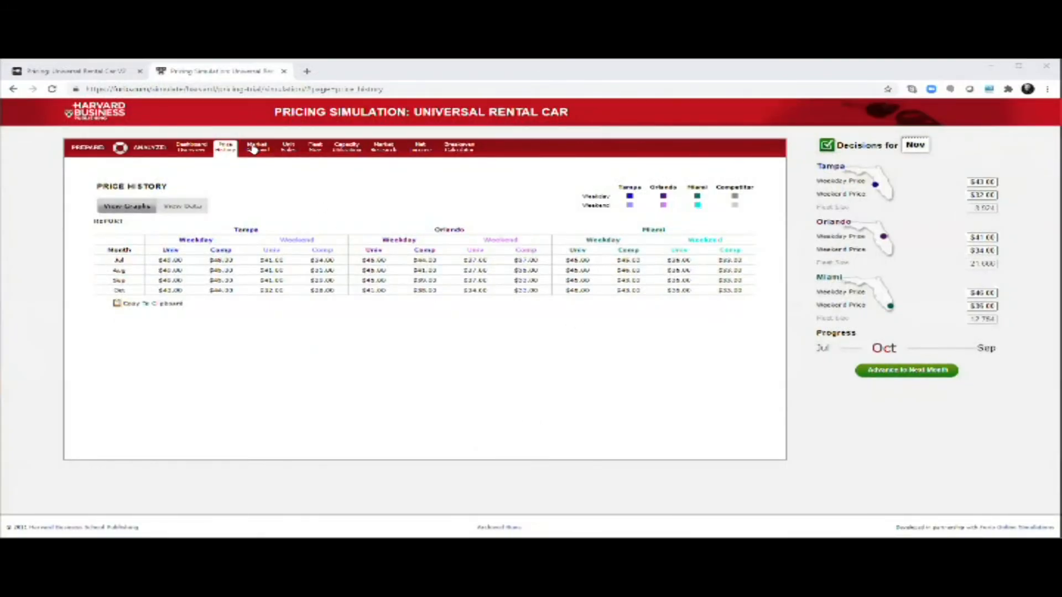
Step: Review Market Demand and market share charts, then move on to the Unit Sales report
left_click(257, 146)
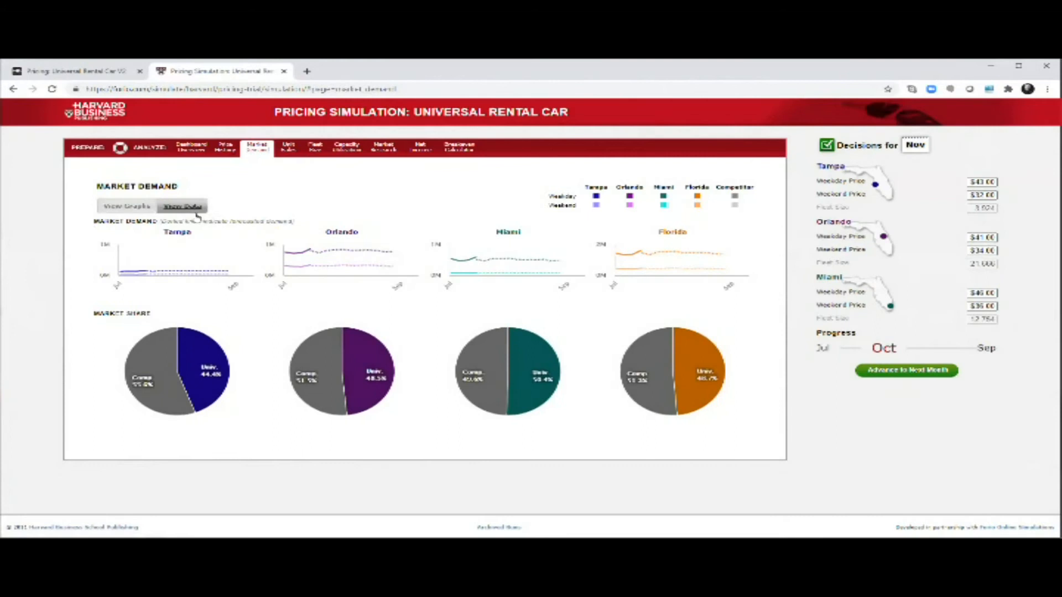
mouse_move(151, 271)
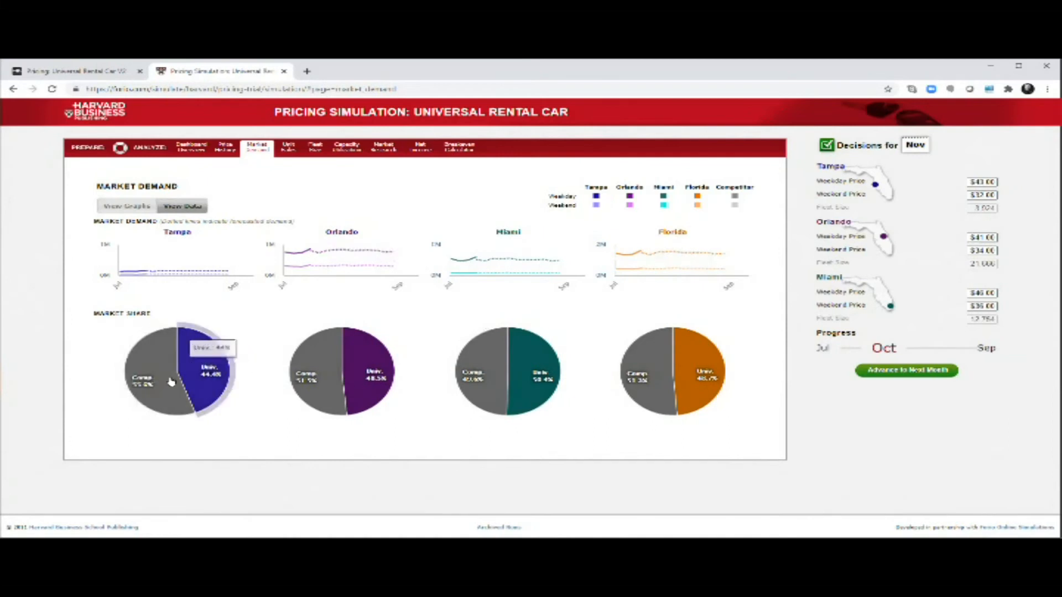
mouse_move(661, 378)
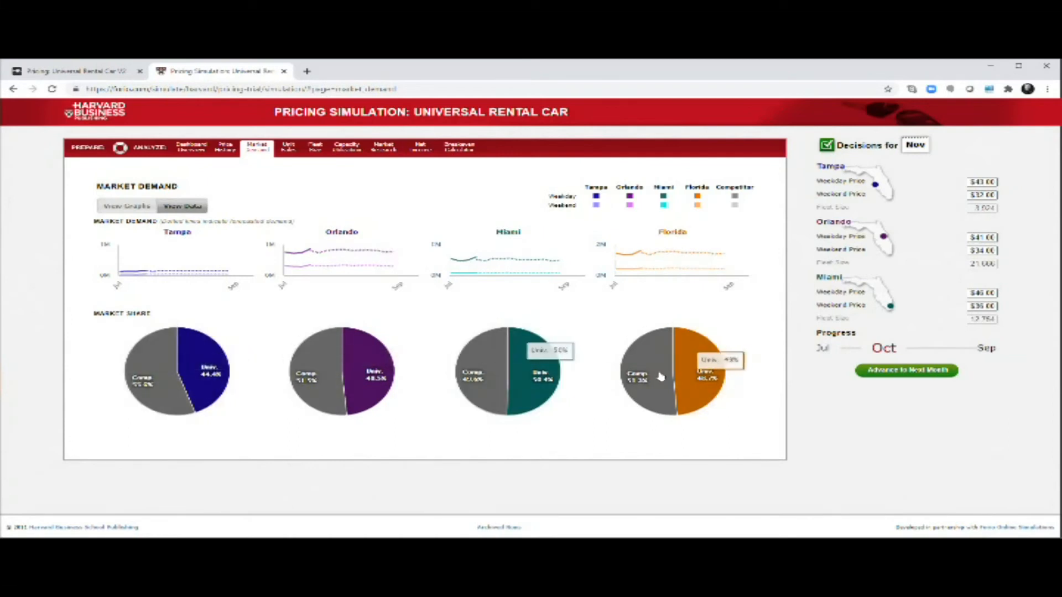
left_click(289, 146)
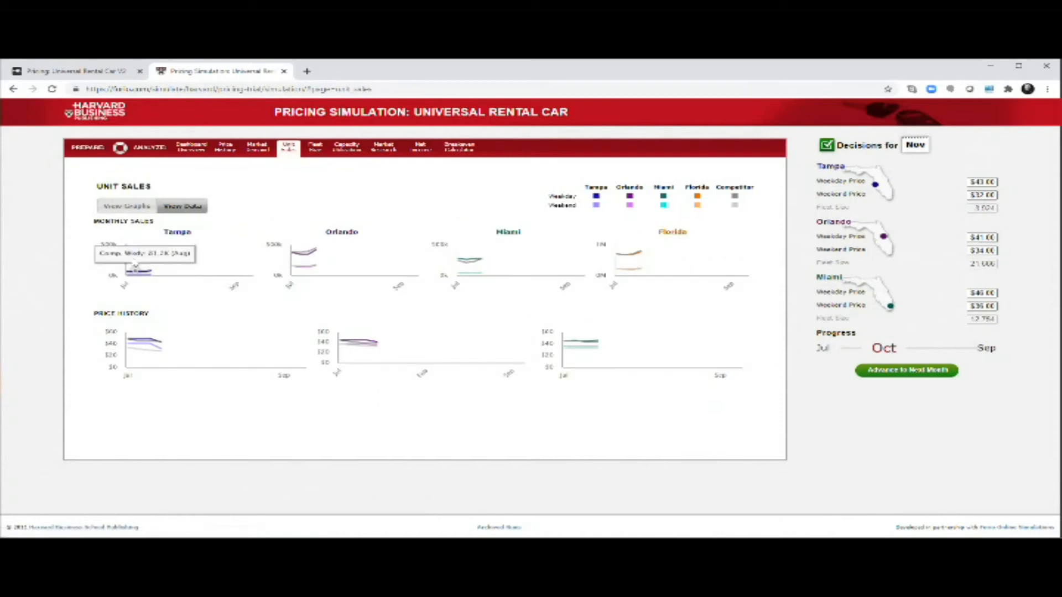
mouse_move(140, 271)
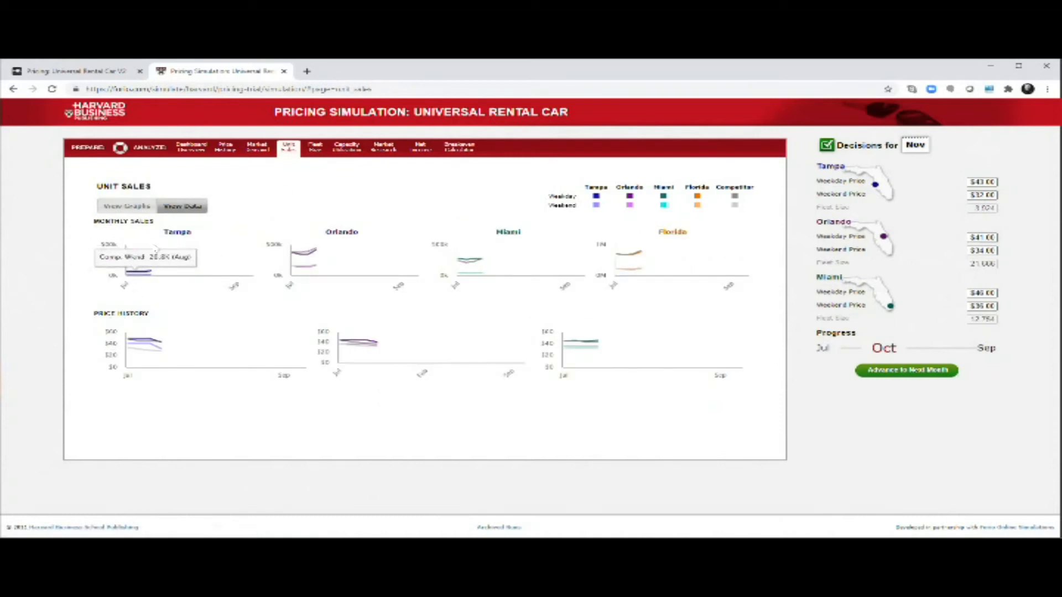
mouse_move(339, 157)
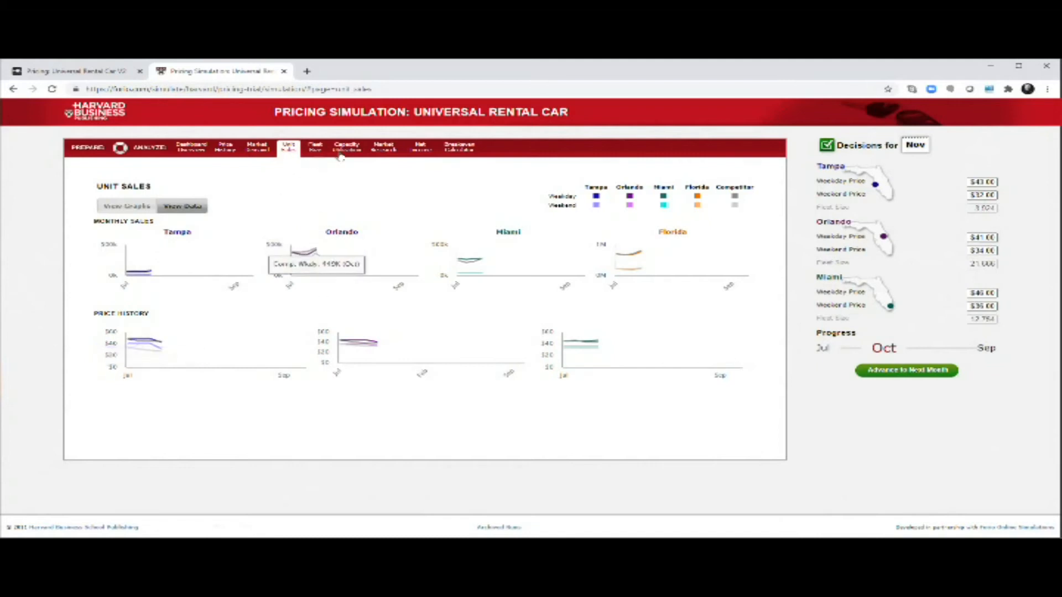
Step: Review the Fleet Size report and reach the Capacity Utilization charts
left_click(315, 146)
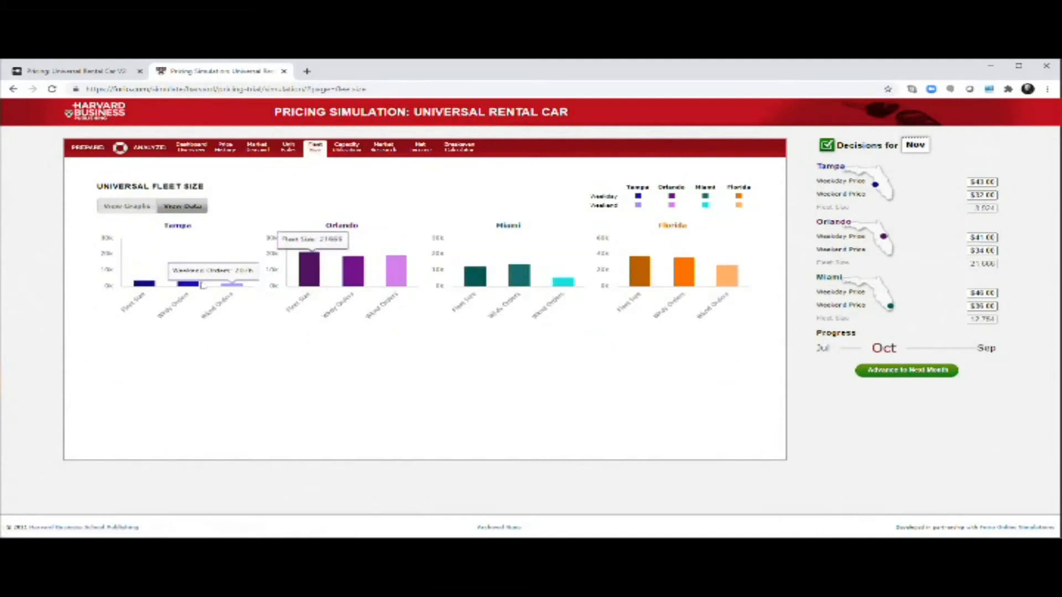
mouse_move(656, 264)
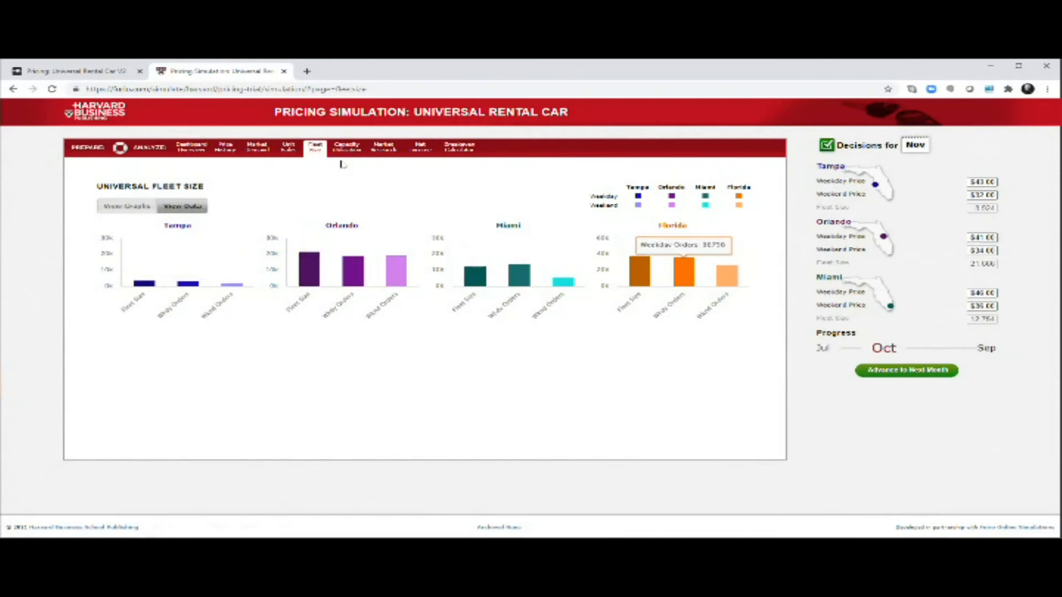
left_click(347, 146)
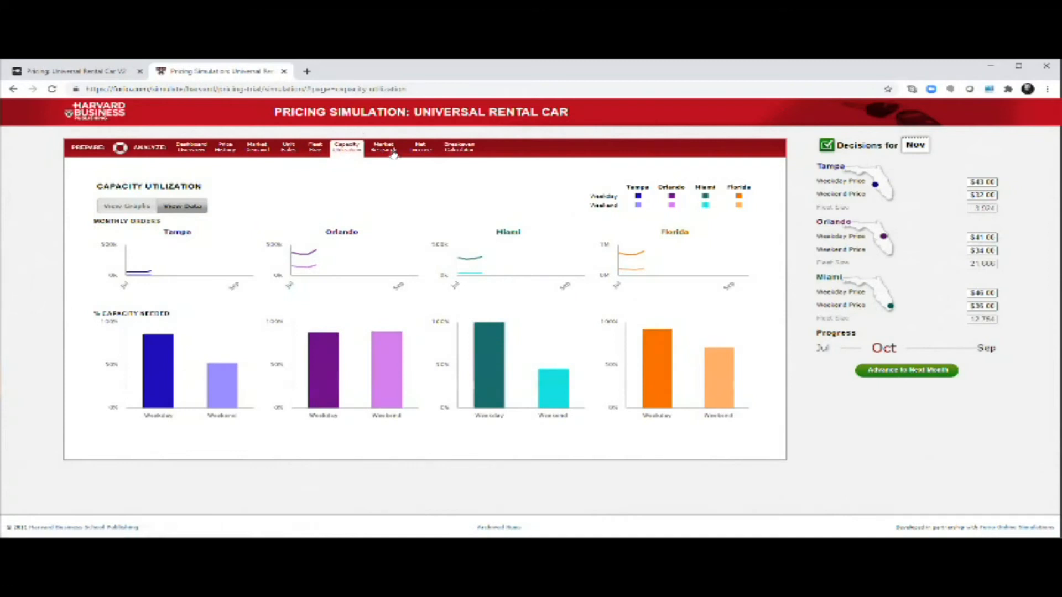
Step: Review Market Research share data and the October competitor income statement, then reach Net Income
left_click(384, 146)
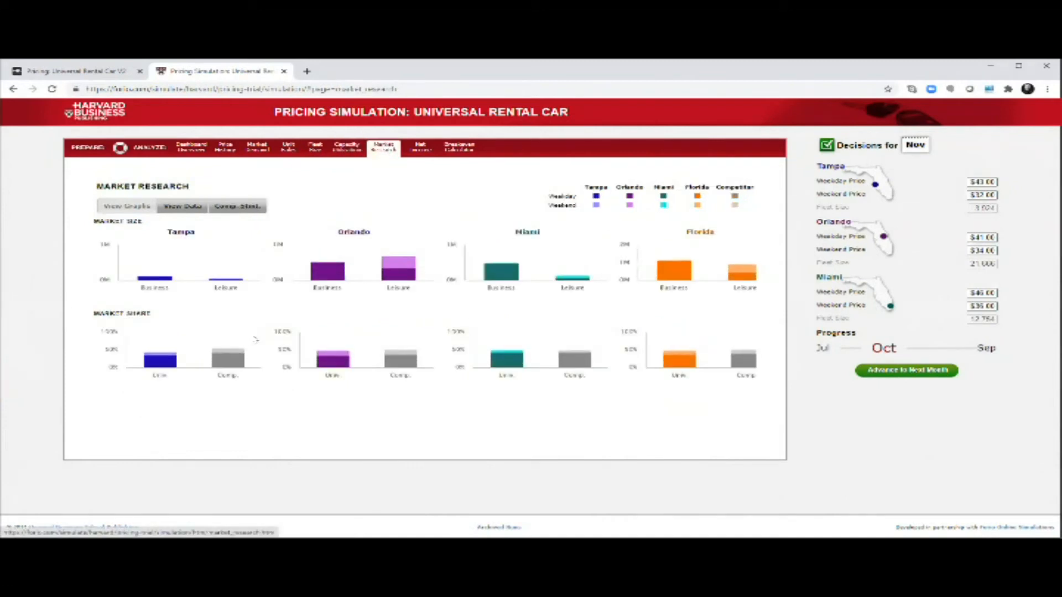
mouse_move(274, 310)
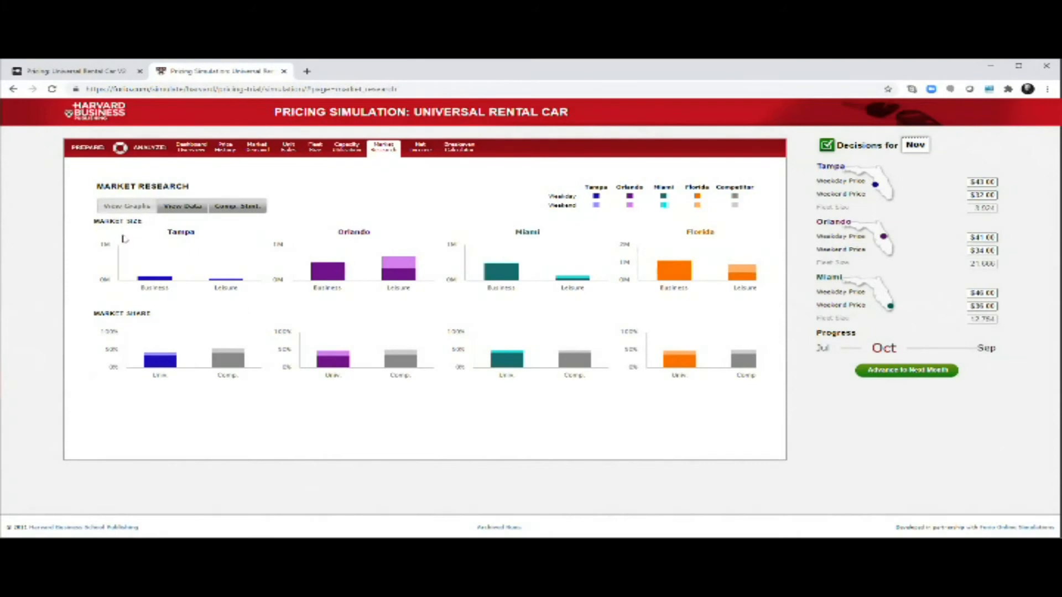
mouse_move(327, 268)
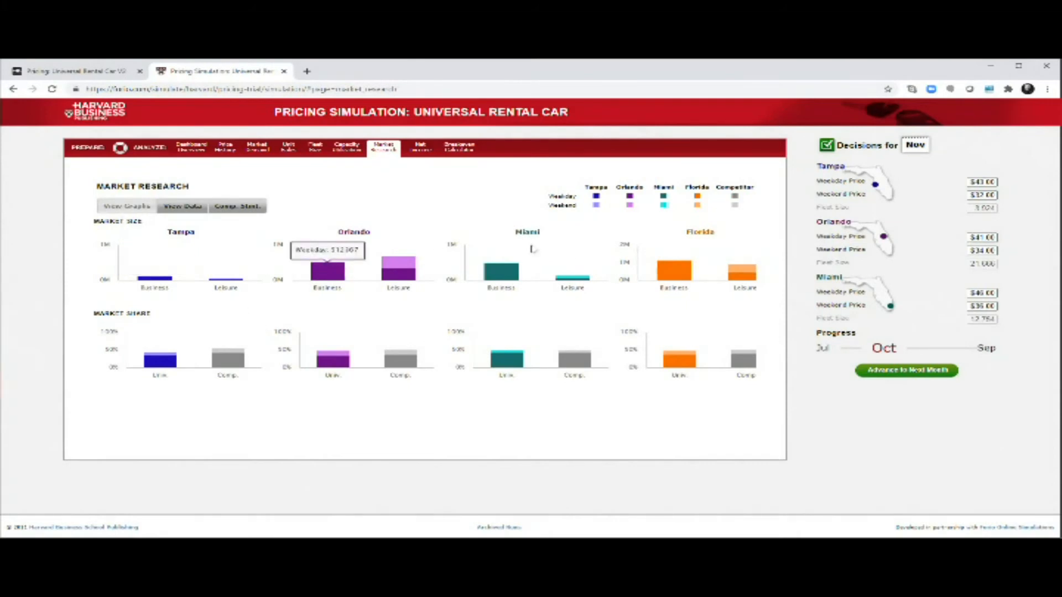
mouse_move(155, 279)
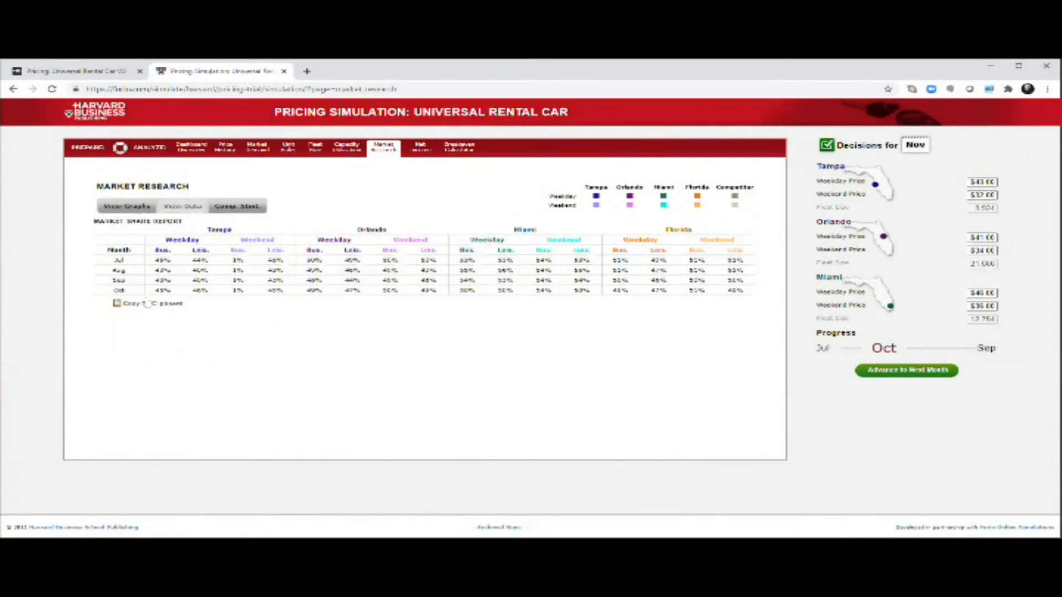
mouse_move(147, 312)
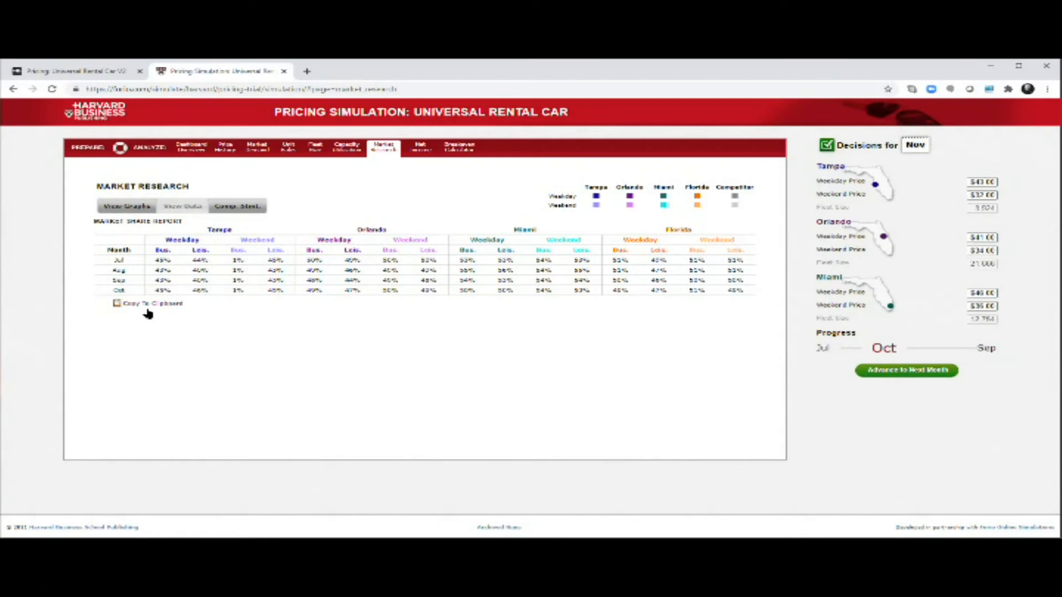
mouse_move(249, 218)
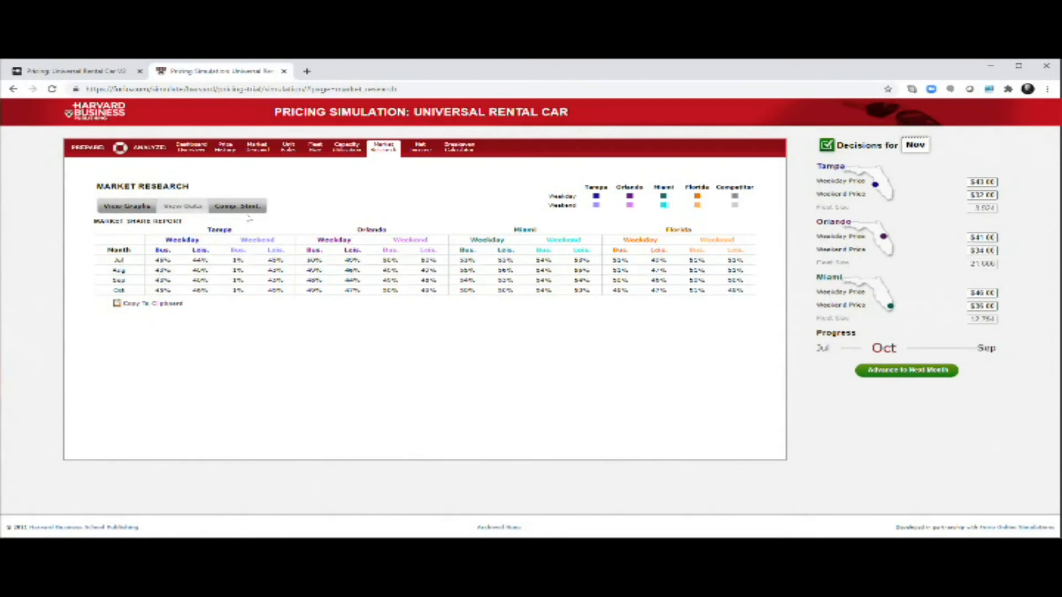
left_click(236, 205)
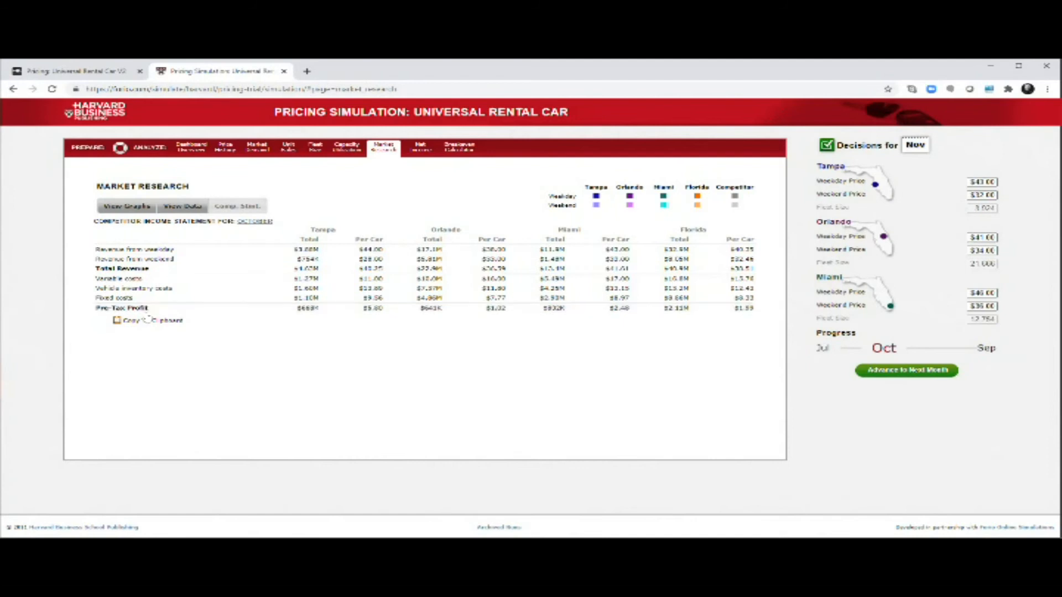
left_click(421, 146)
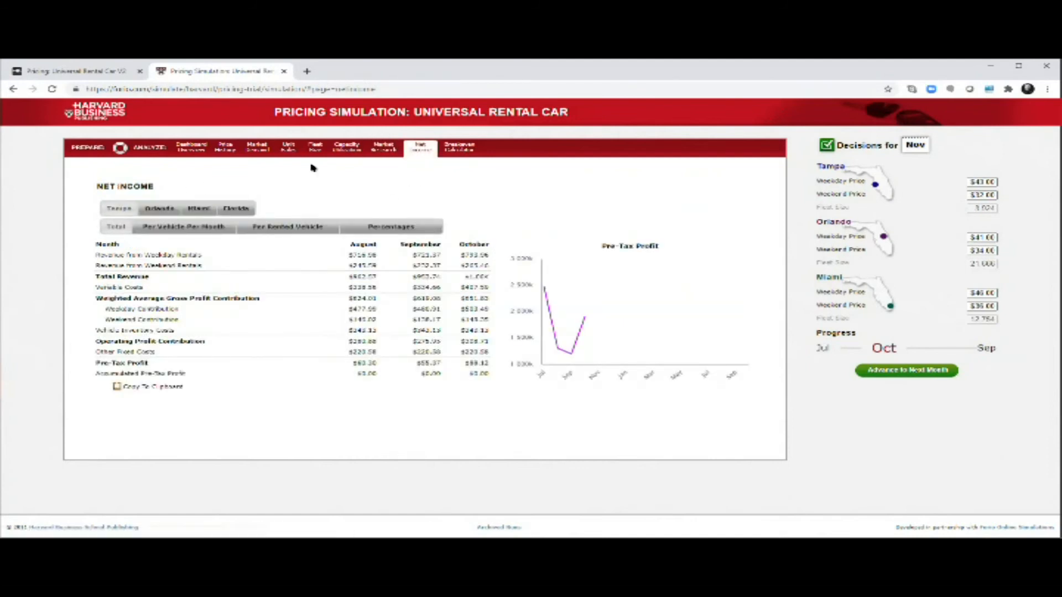
mouse_move(157, 386)
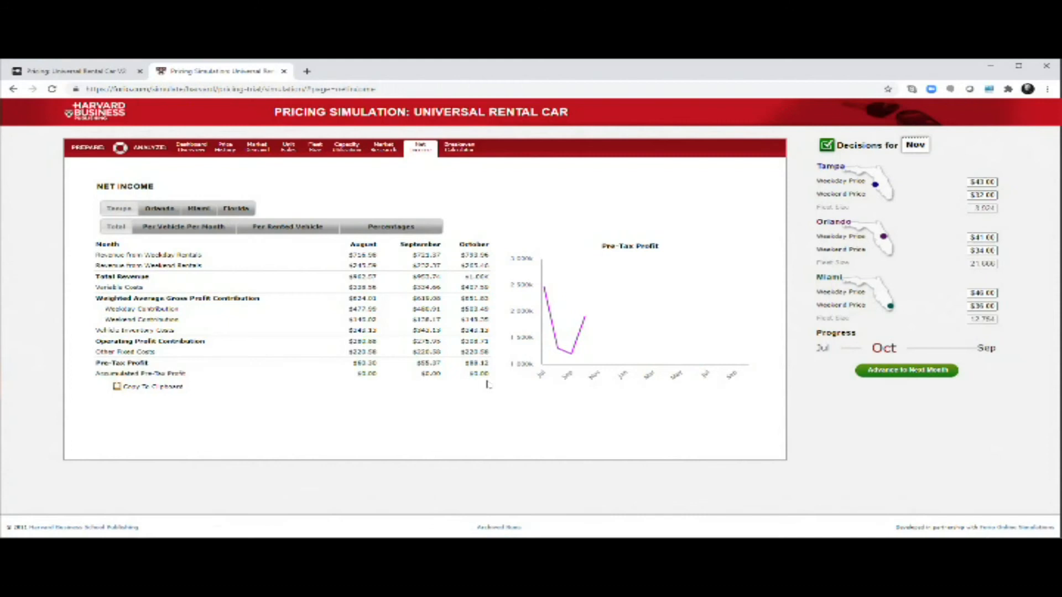
mouse_move(430, 169)
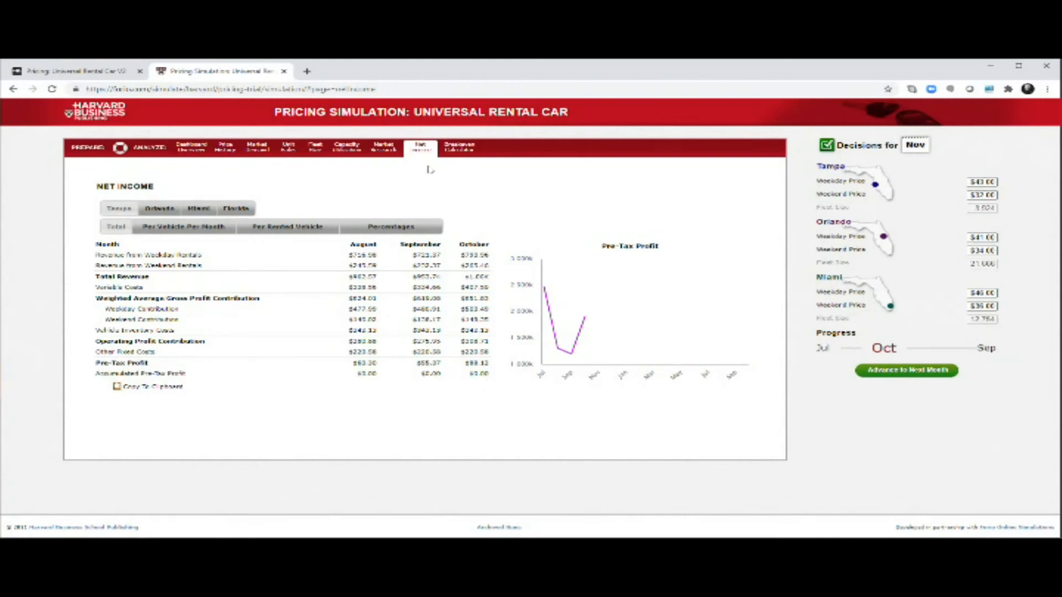
Step: After reviewing Tampa net income, bring up the Breakeven Calculator
left_click(461, 147)
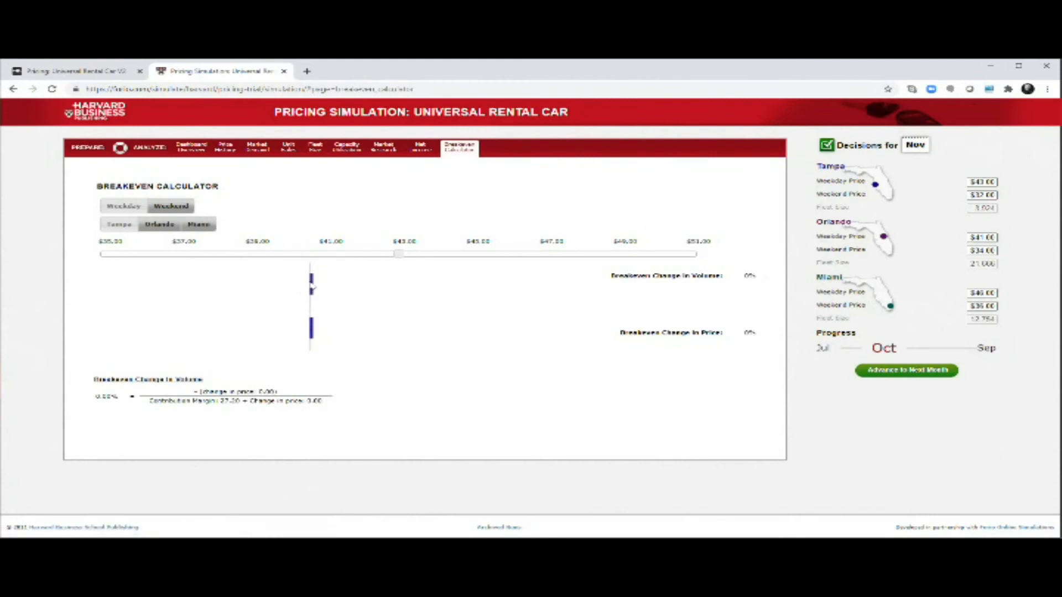
mouse_move(263, 302)
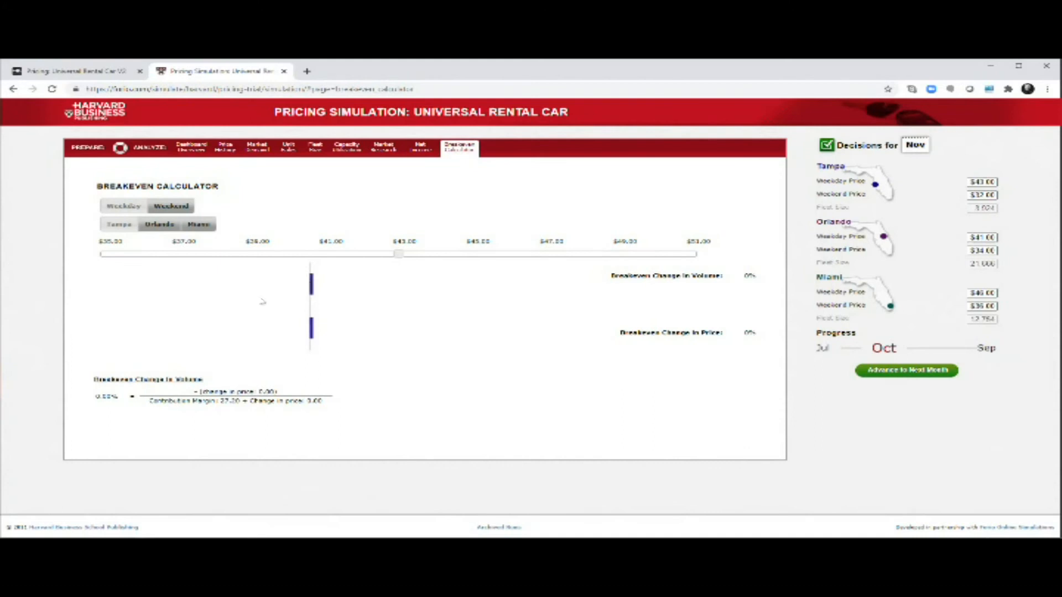
mouse_move(185, 294)
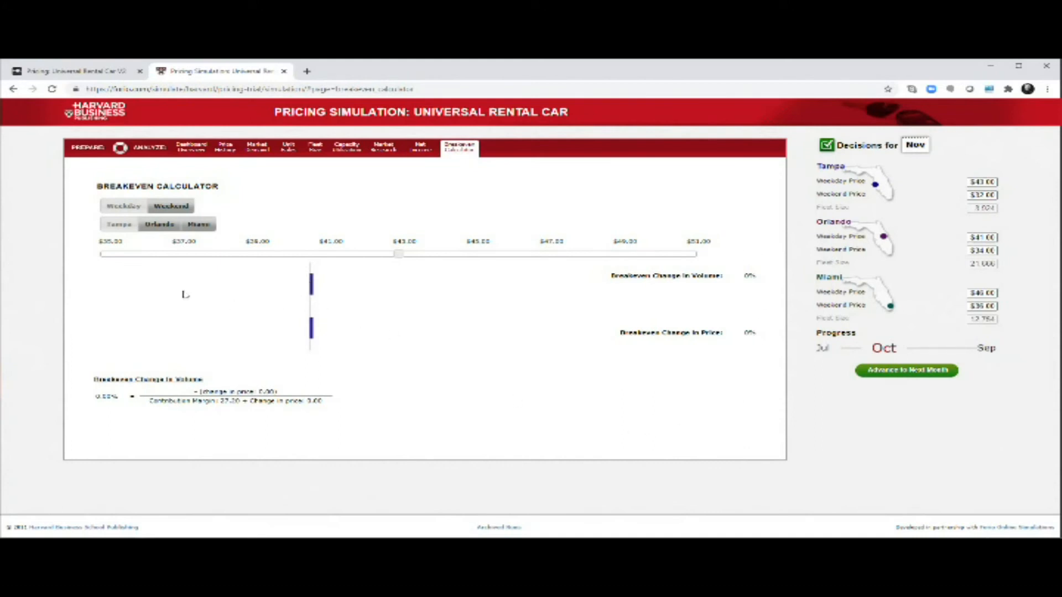
mouse_move(165, 349)
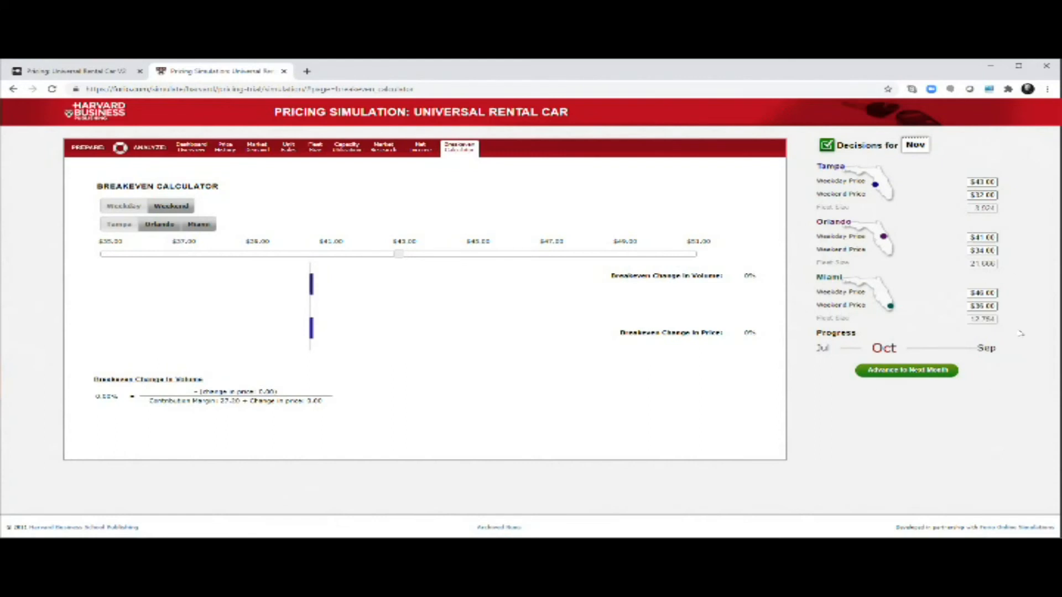
mouse_move(939, 380)
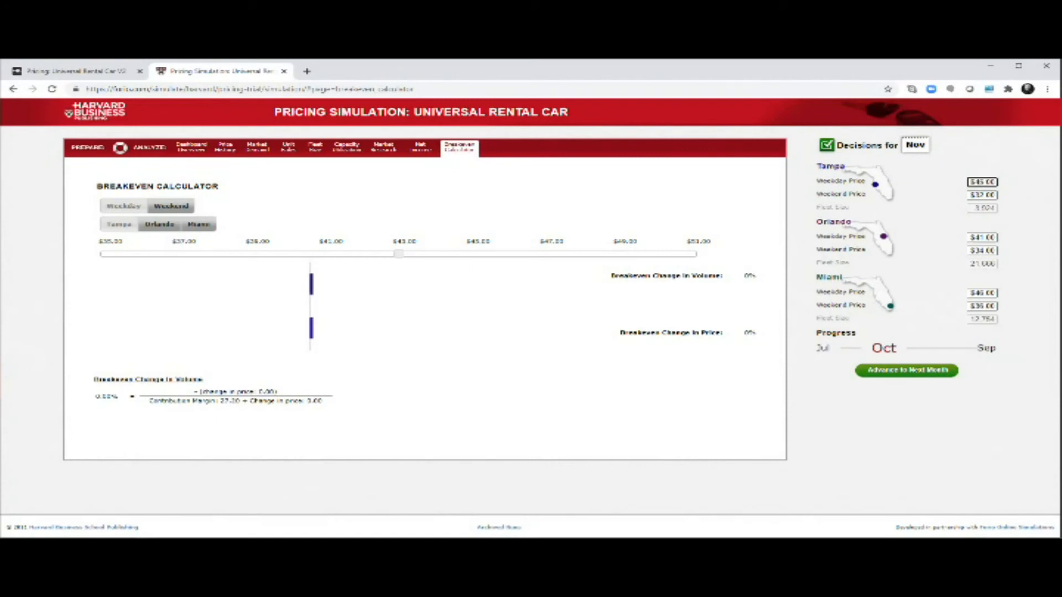
Step: Select the Tampa weekday price in the Decisions for Nov panel to replace it
triple_click(981, 195)
type("40")
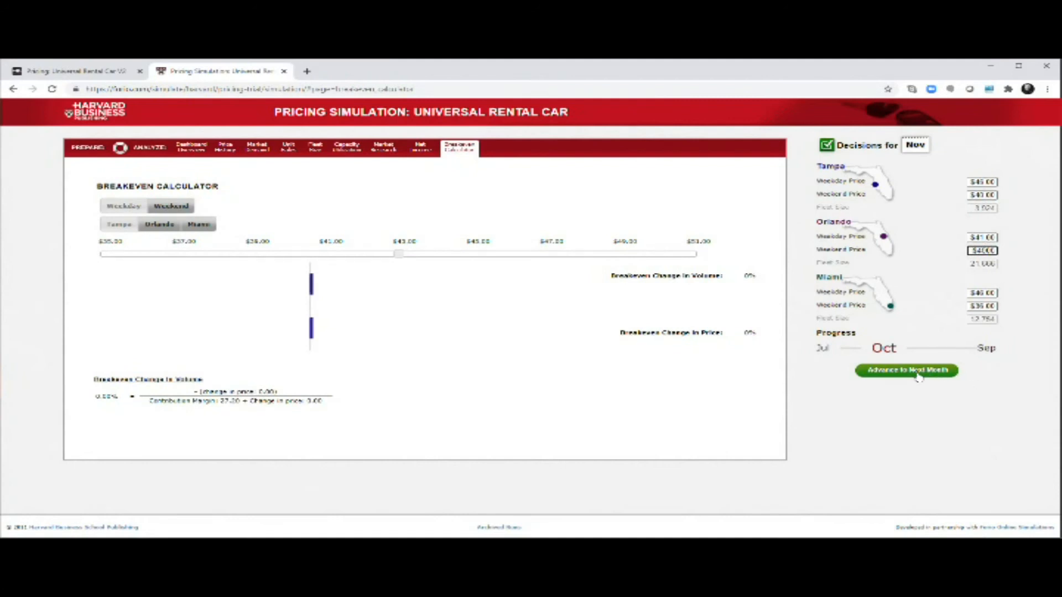
mouse_move(906, 371)
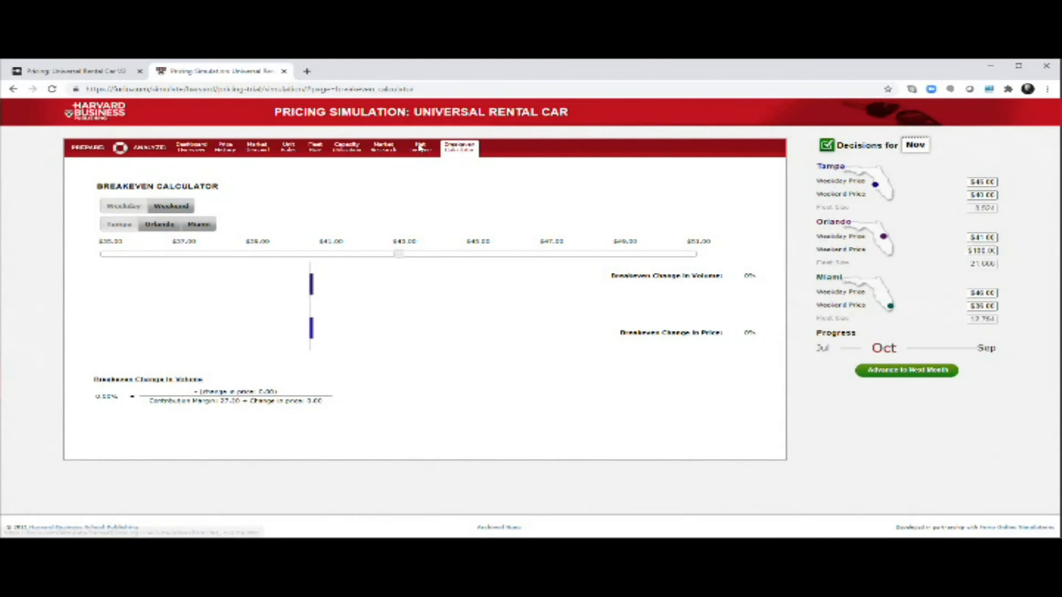
Step: Advance the simulation to November from the Net Income report, revealing a November pre-tax loss
left_click(421, 146)
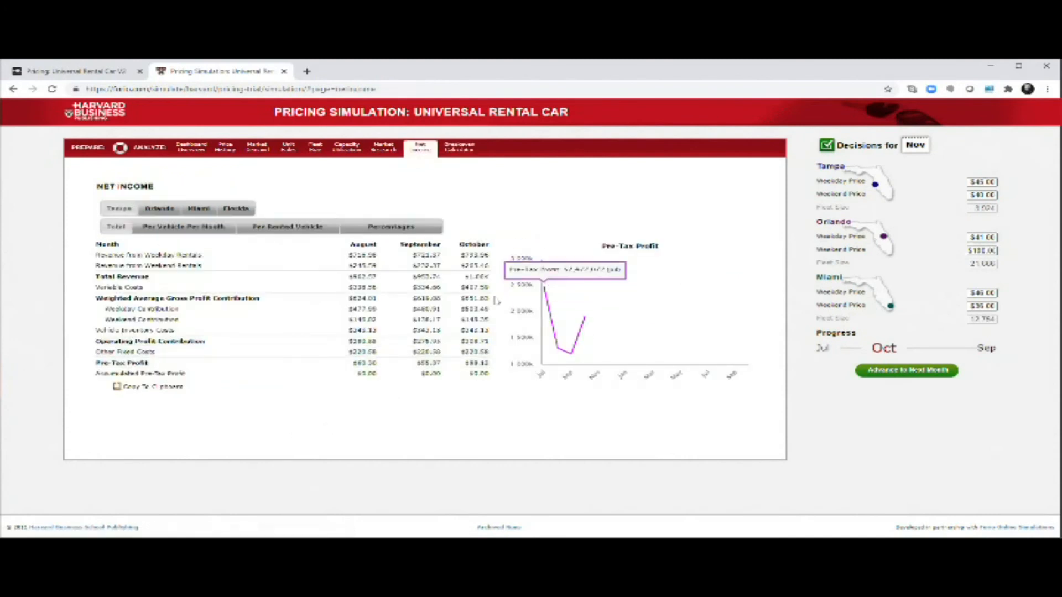
left_click(907, 370)
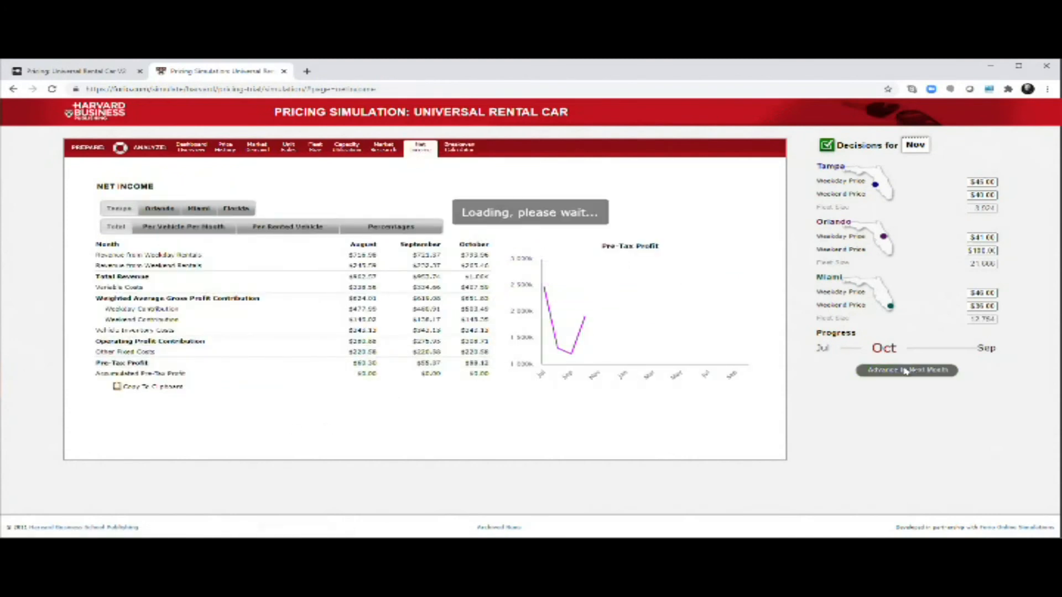
left_click(906, 370)
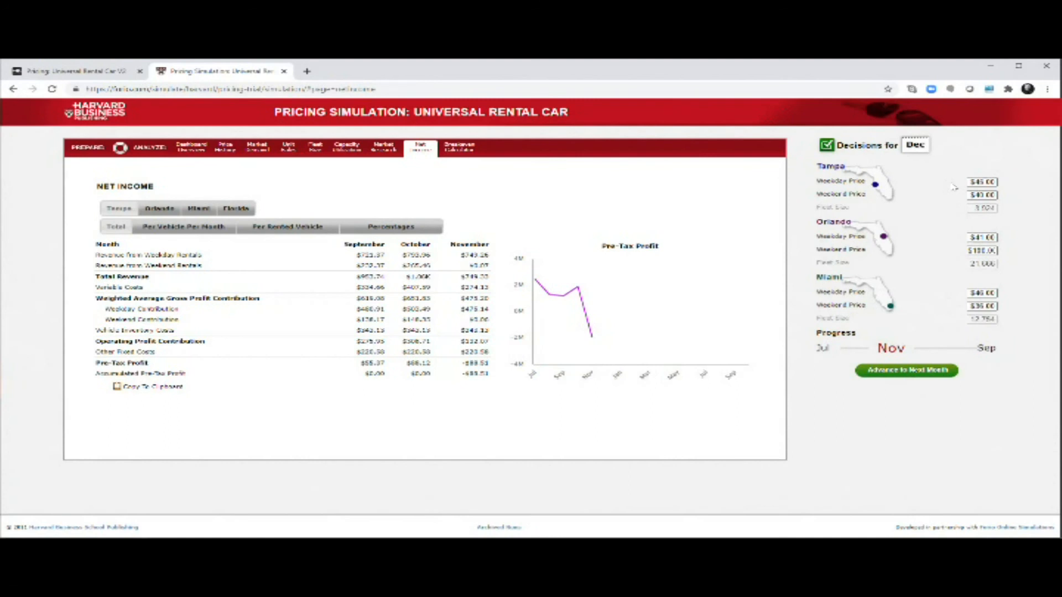
mouse_move(591, 338)
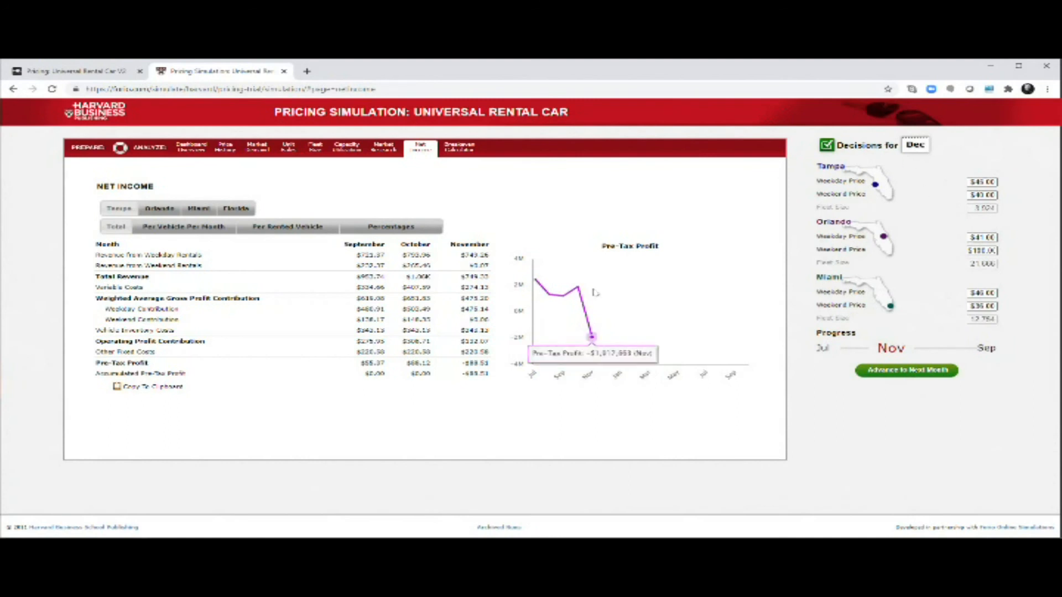
mouse_move(433, 400)
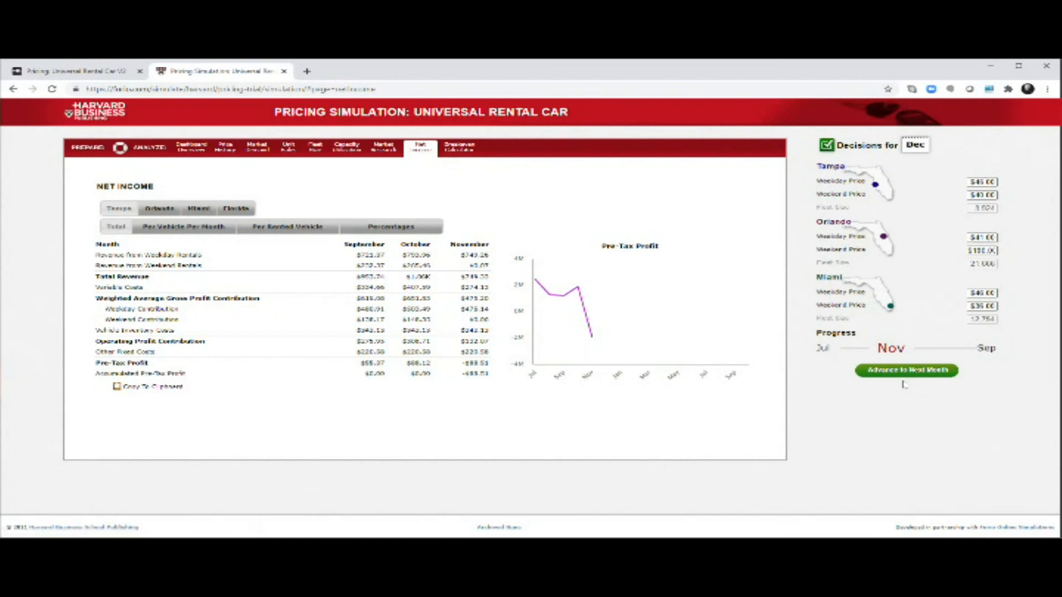
Step: Advance the simulation one month at a time from December to the final month, keeping prices unchanged
left_click(906, 370)
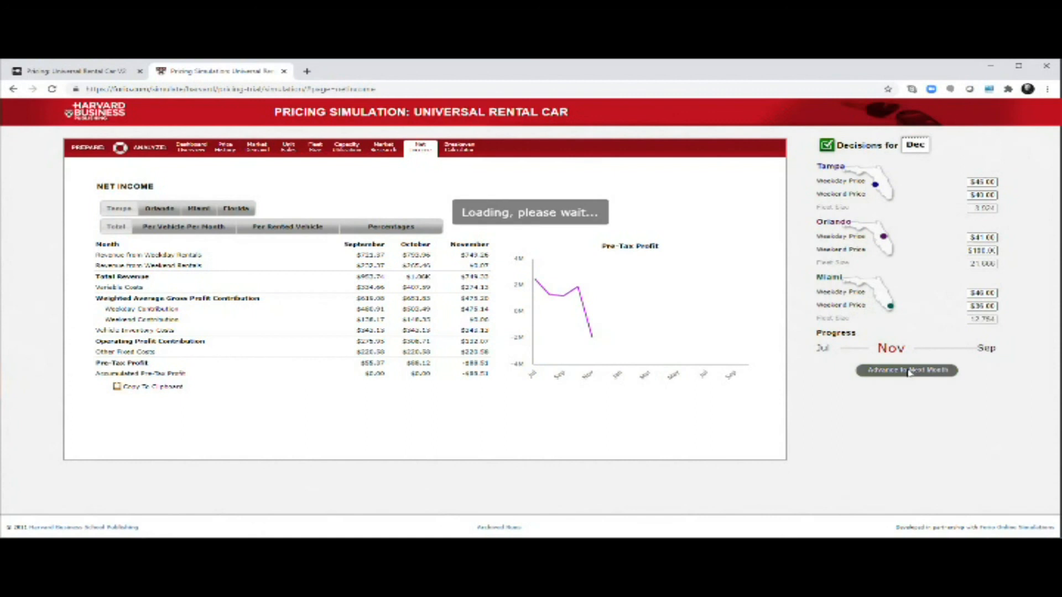
left_click(906, 371)
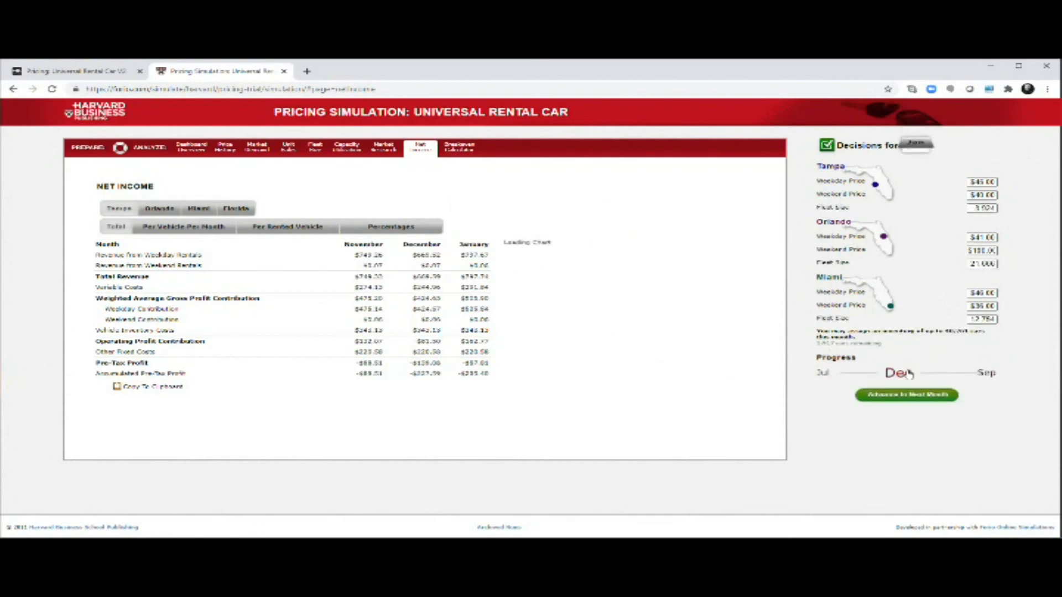
left_click(906, 395)
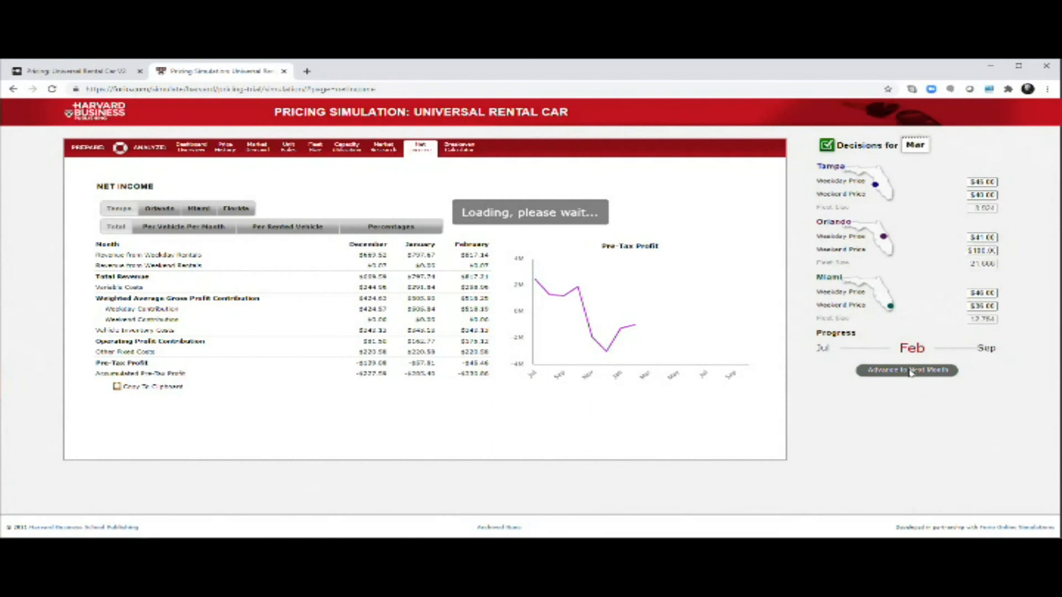
left_click(906, 370)
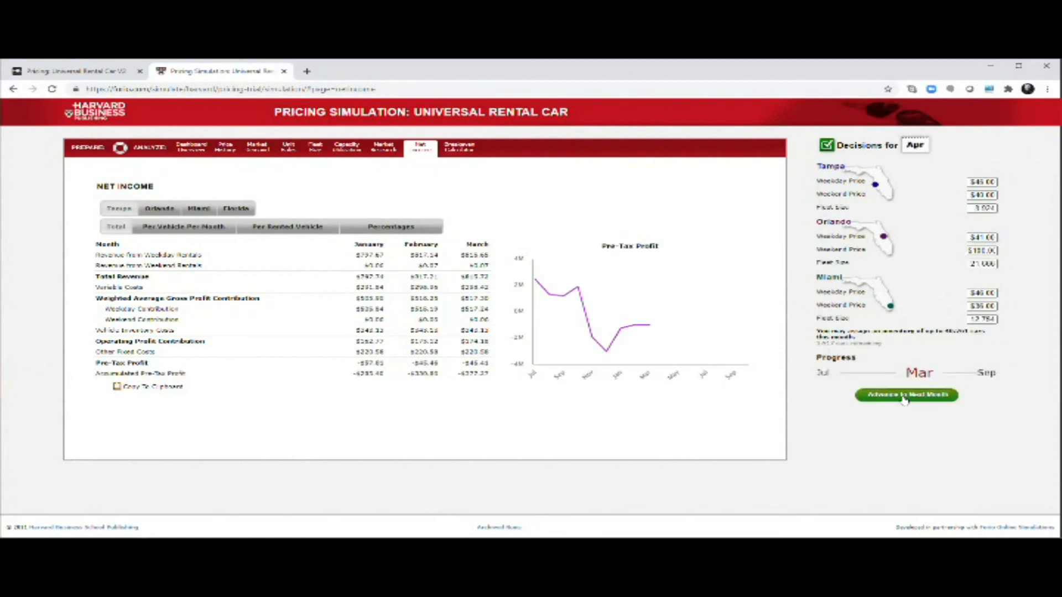
left_click(906, 395)
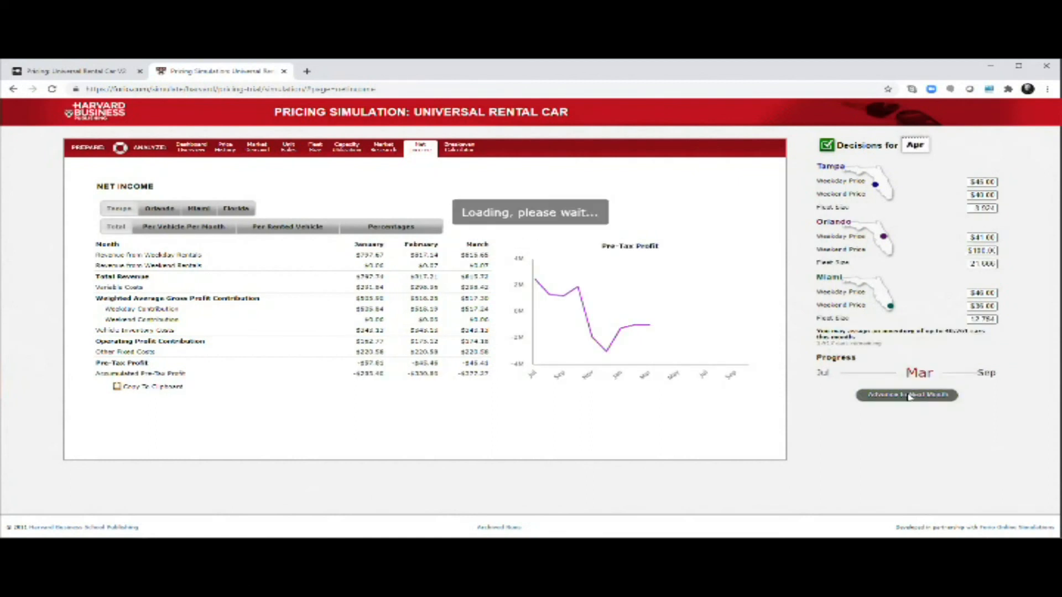
left_click(906, 395)
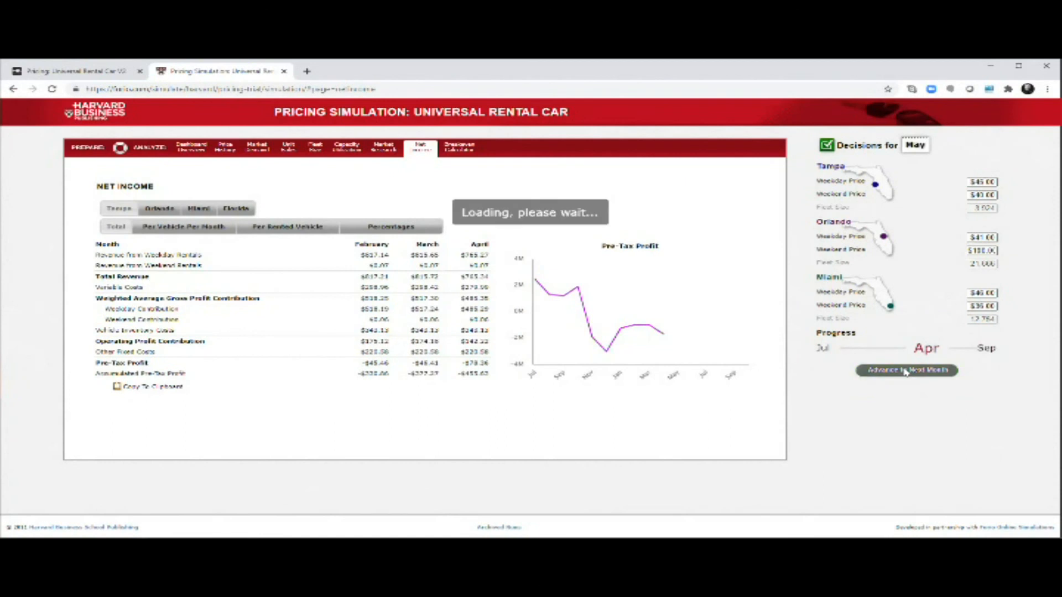
left_click(906, 370)
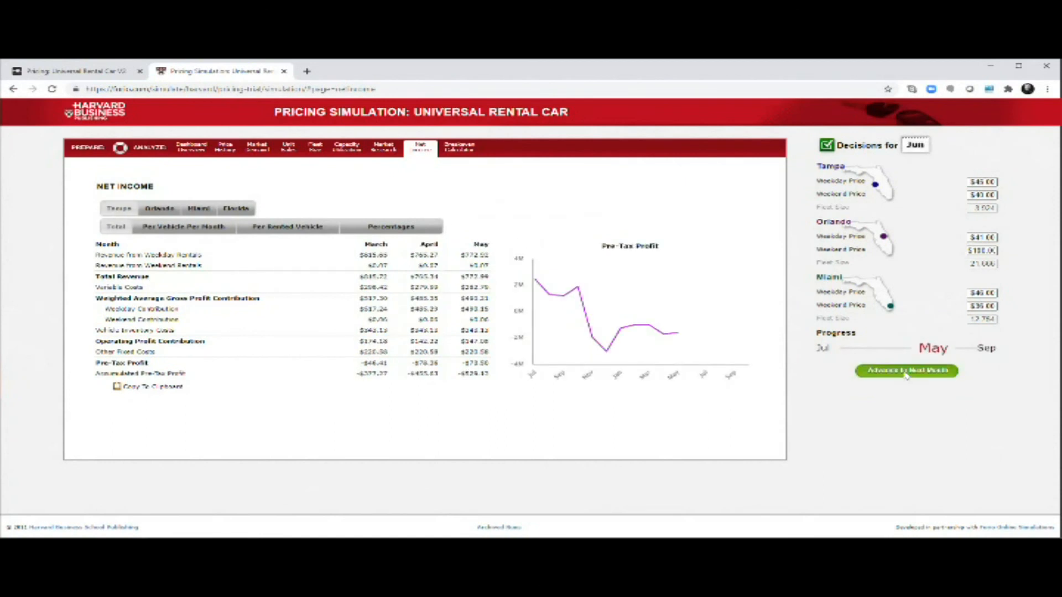
left_click(906, 370)
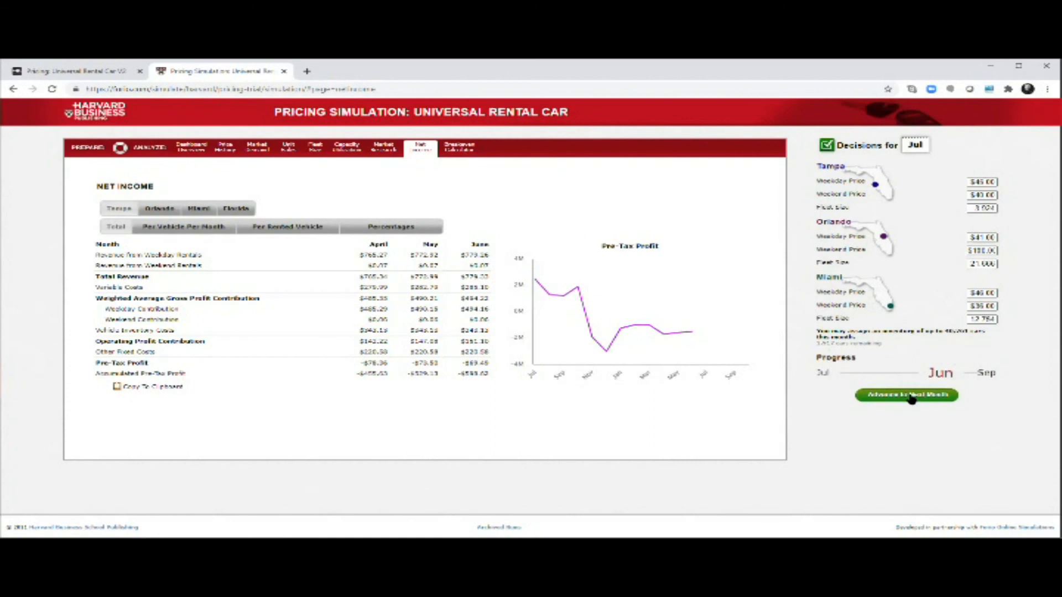
left_click(906, 395)
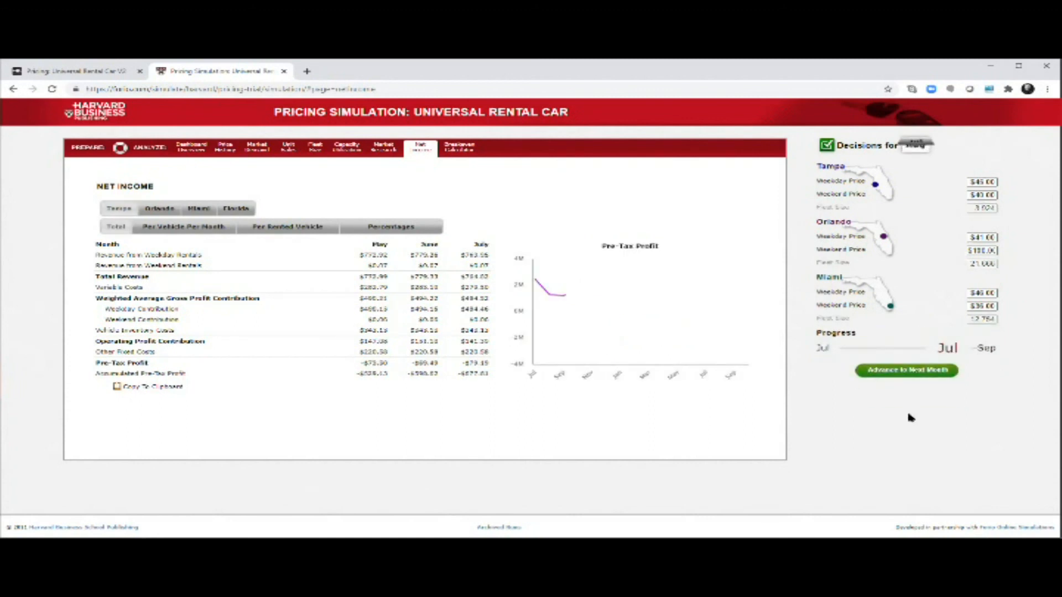
left_click(906, 370)
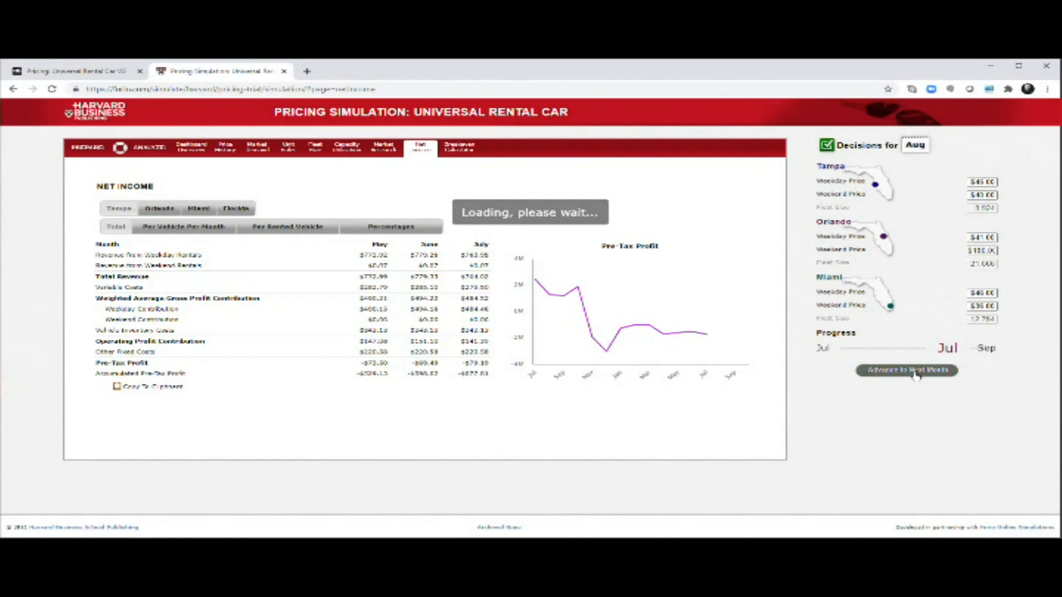
left_click(906, 370)
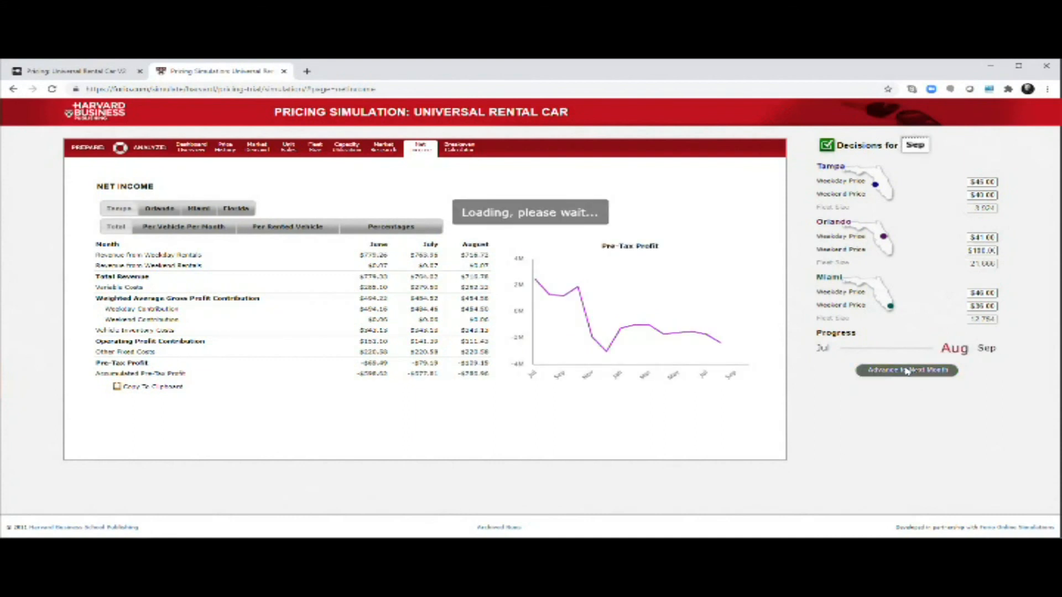
left_click(907, 371)
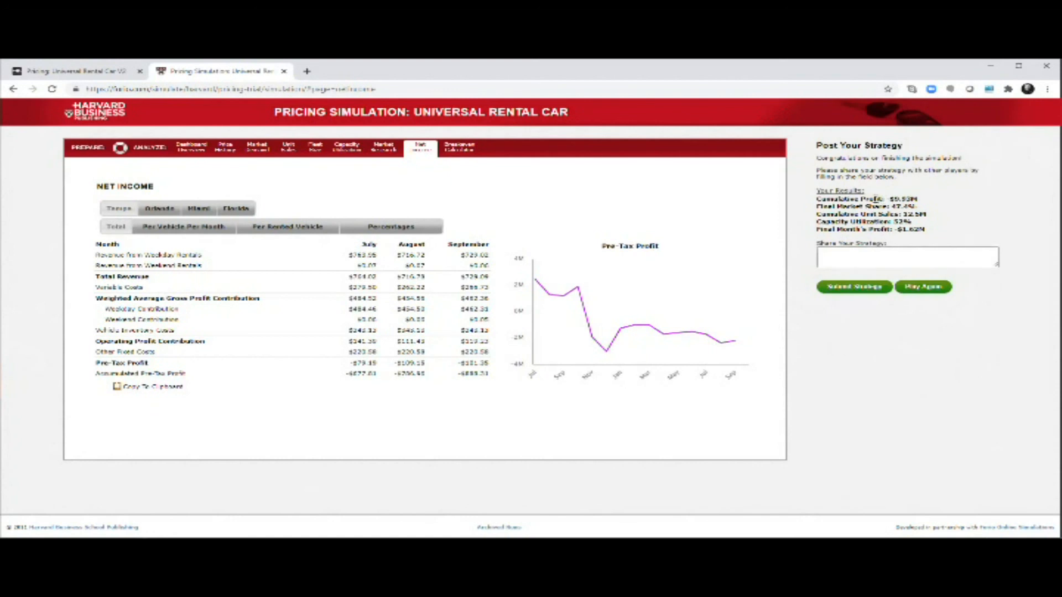
mouse_move(941, 209)
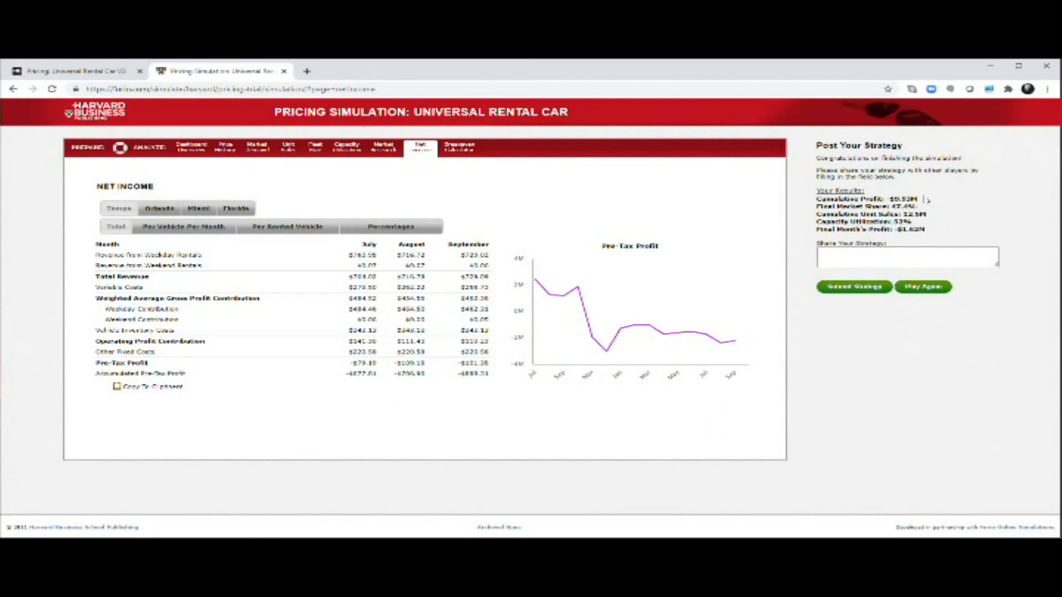
mouse_move(918, 208)
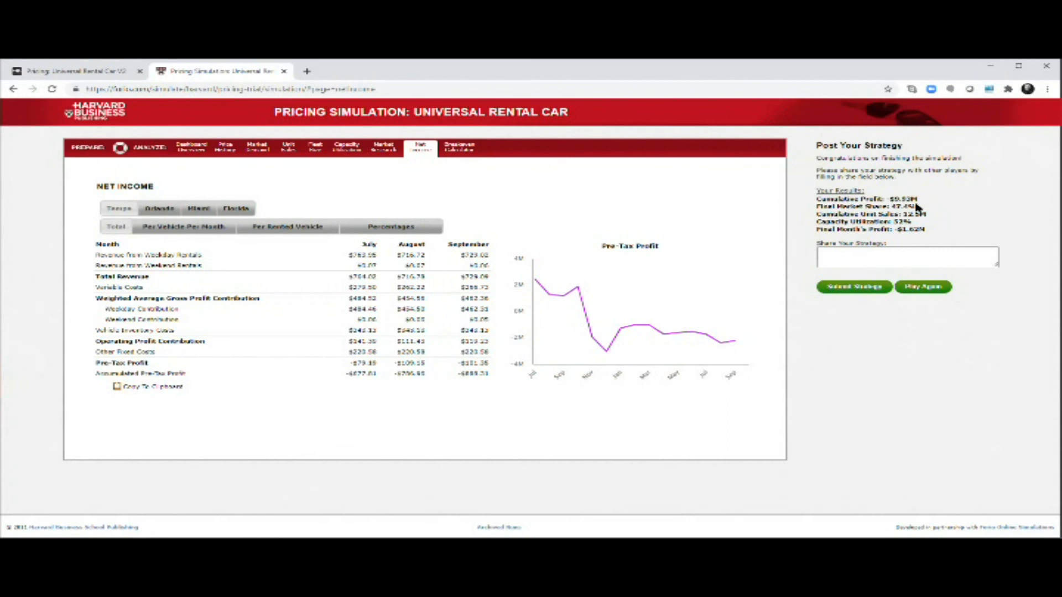
mouse_move(913, 197)
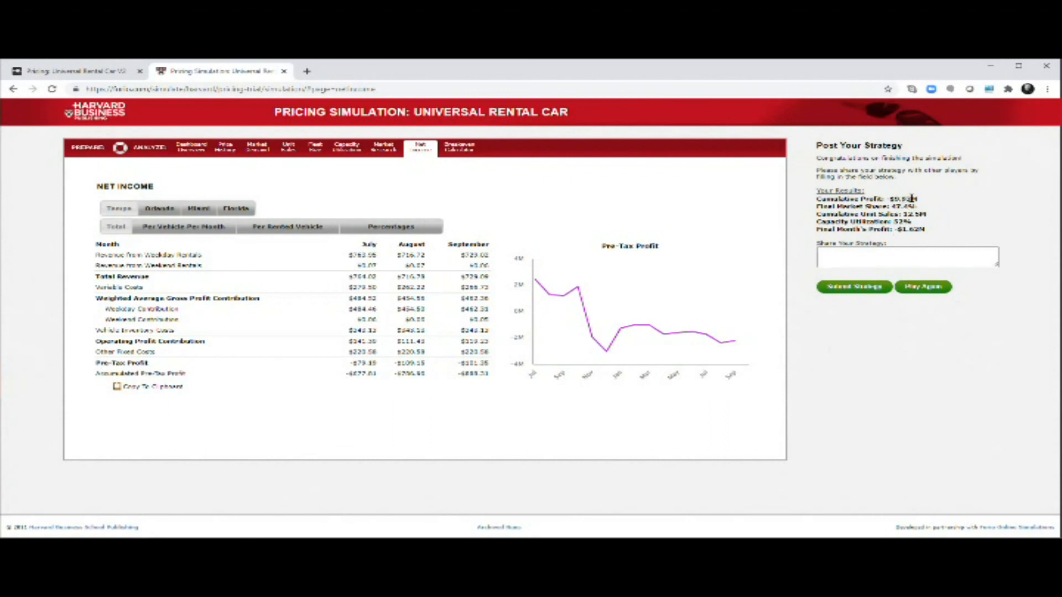